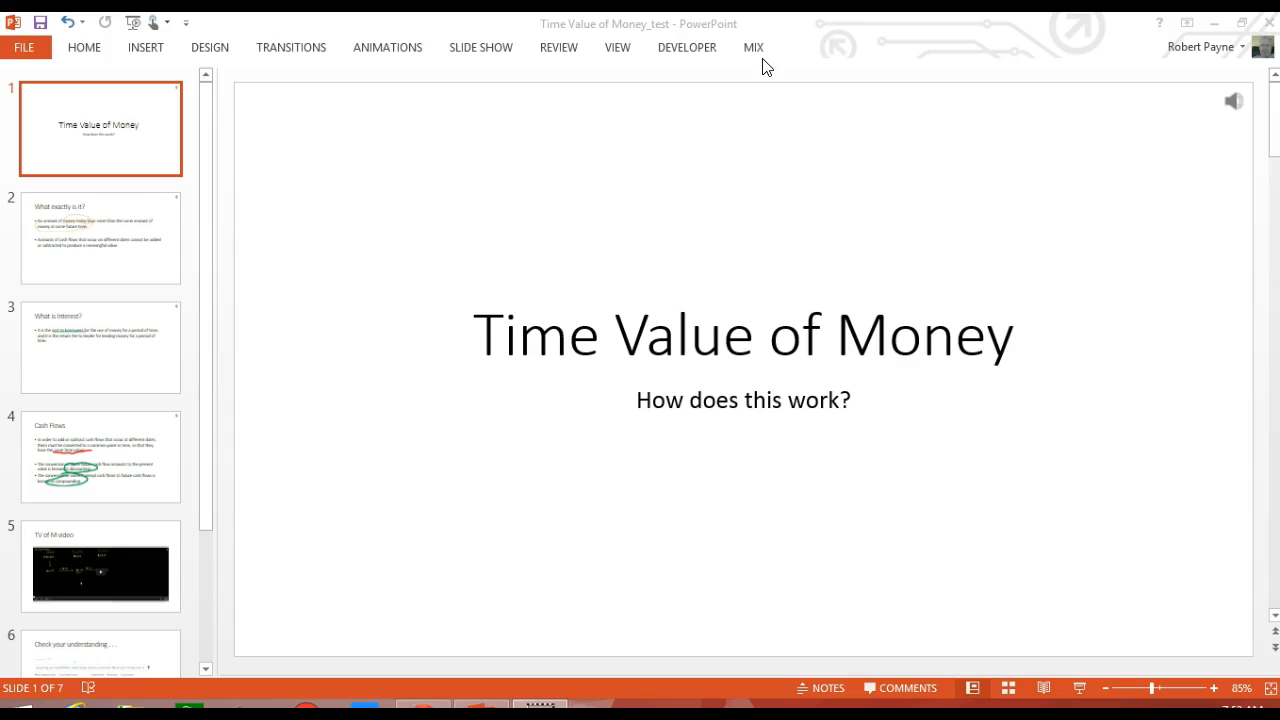
{"action": "mouse_move", "coordinate": [762, 56]}
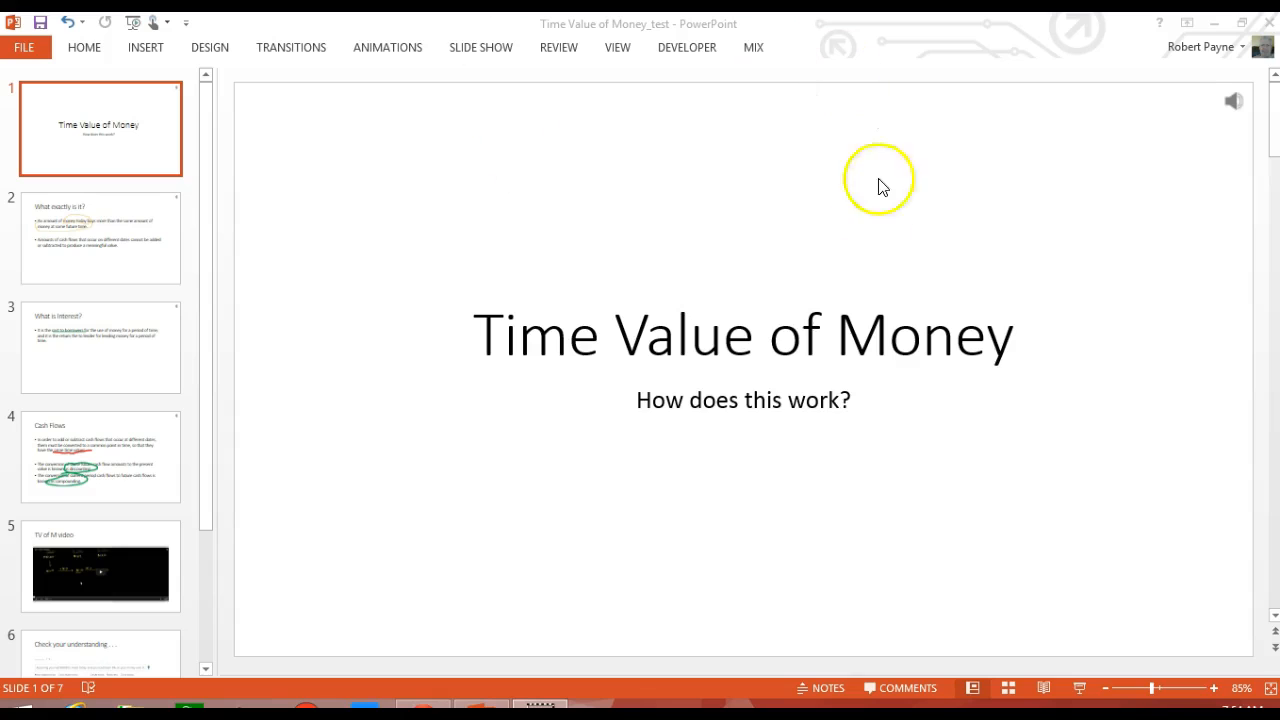
{"action": "mouse_move", "coordinate": [294, 432]}
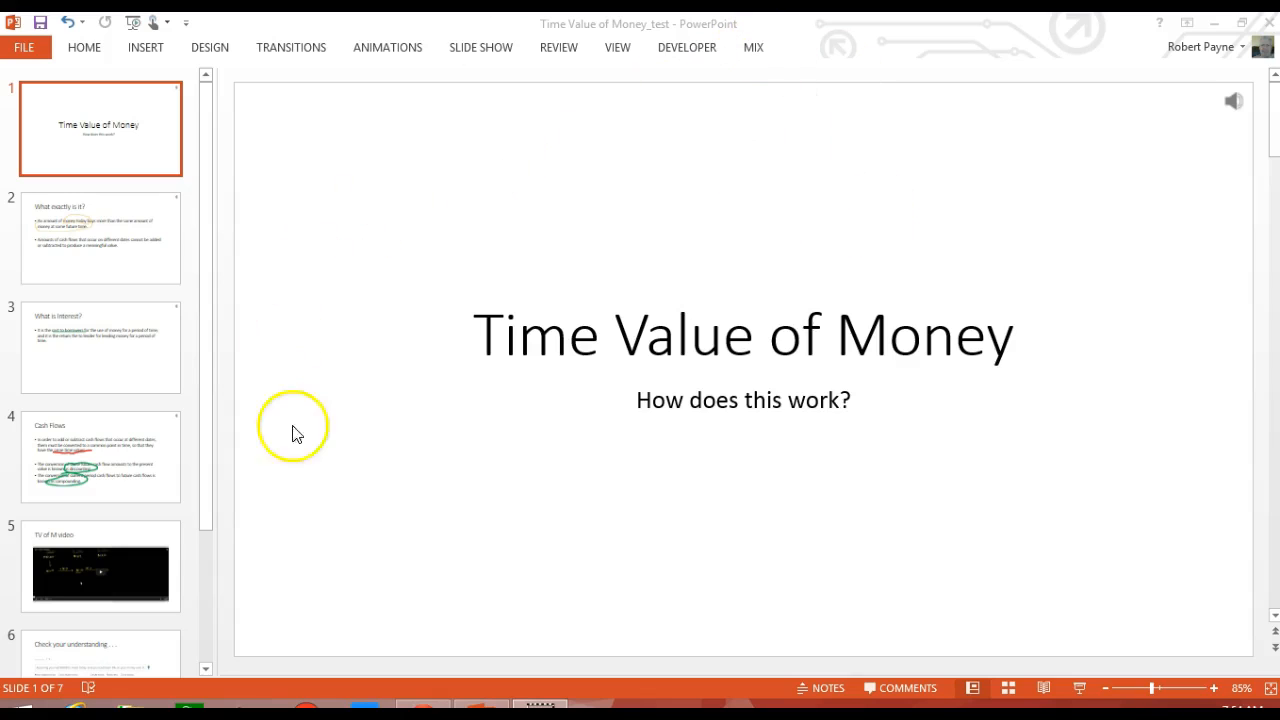
{"action": "mouse_move", "coordinate": [754, 52]}
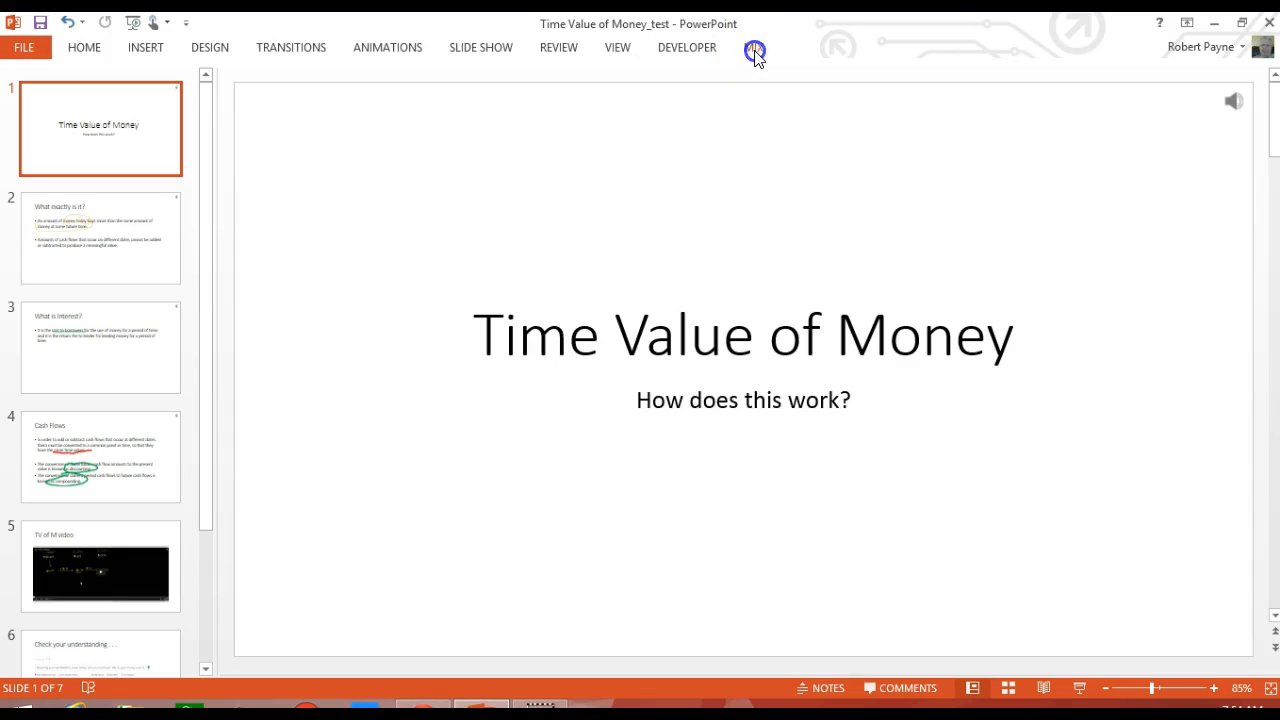
Launch Upload to Mix from the MIX ribbon, showing the prepare, export and create overview
{"action": "left_click", "coordinate": [754, 48]}
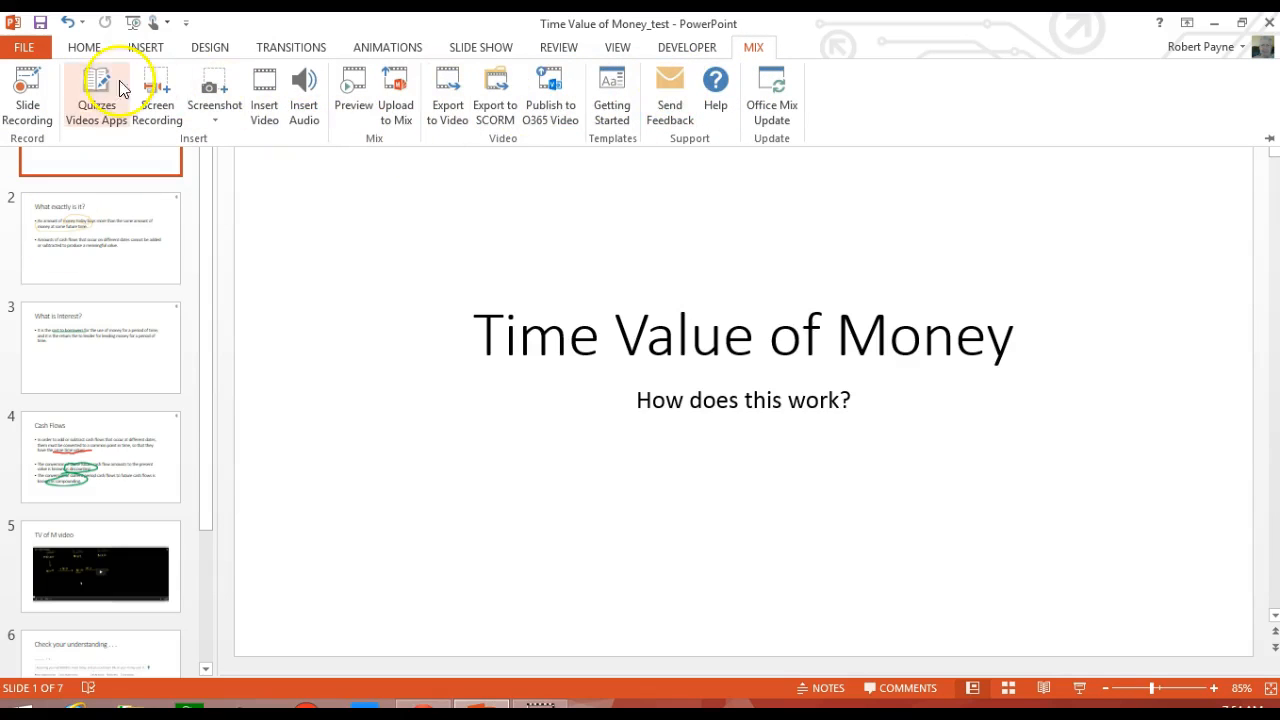
{"action": "mouse_move", "coordinate": [264, 90]}
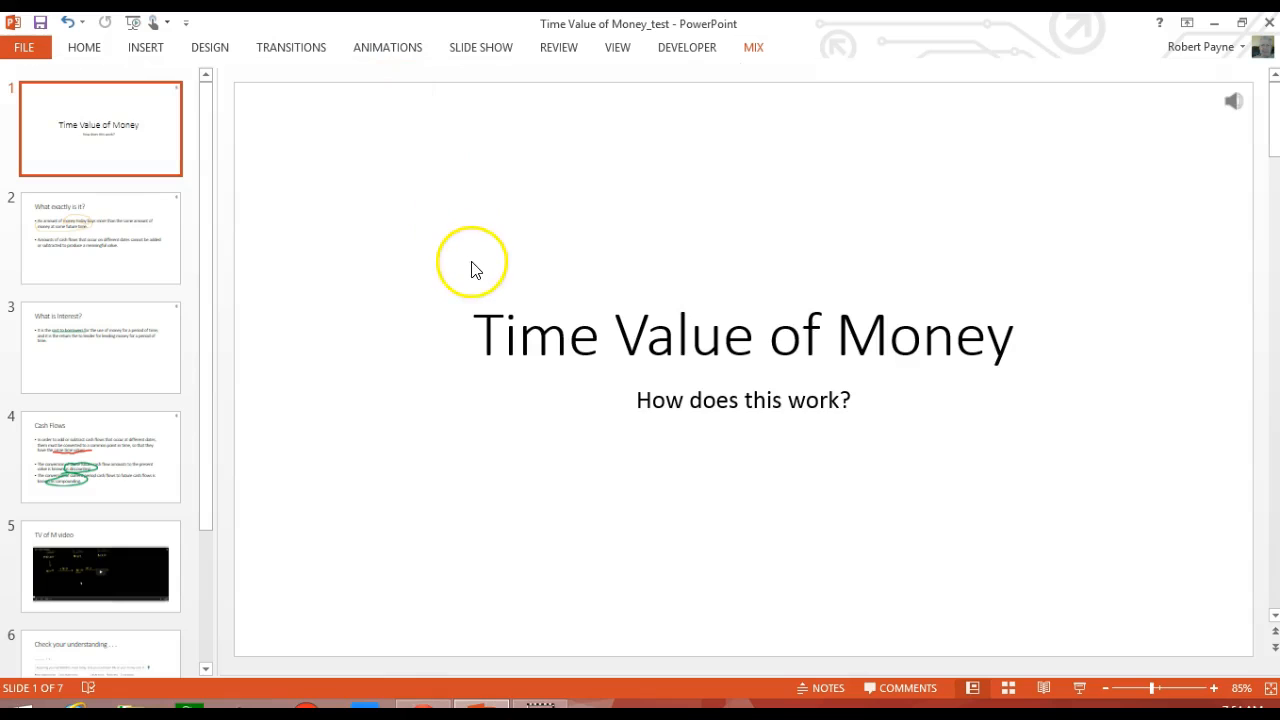
{"action": "left_click", "coordinate": [752, 48]}
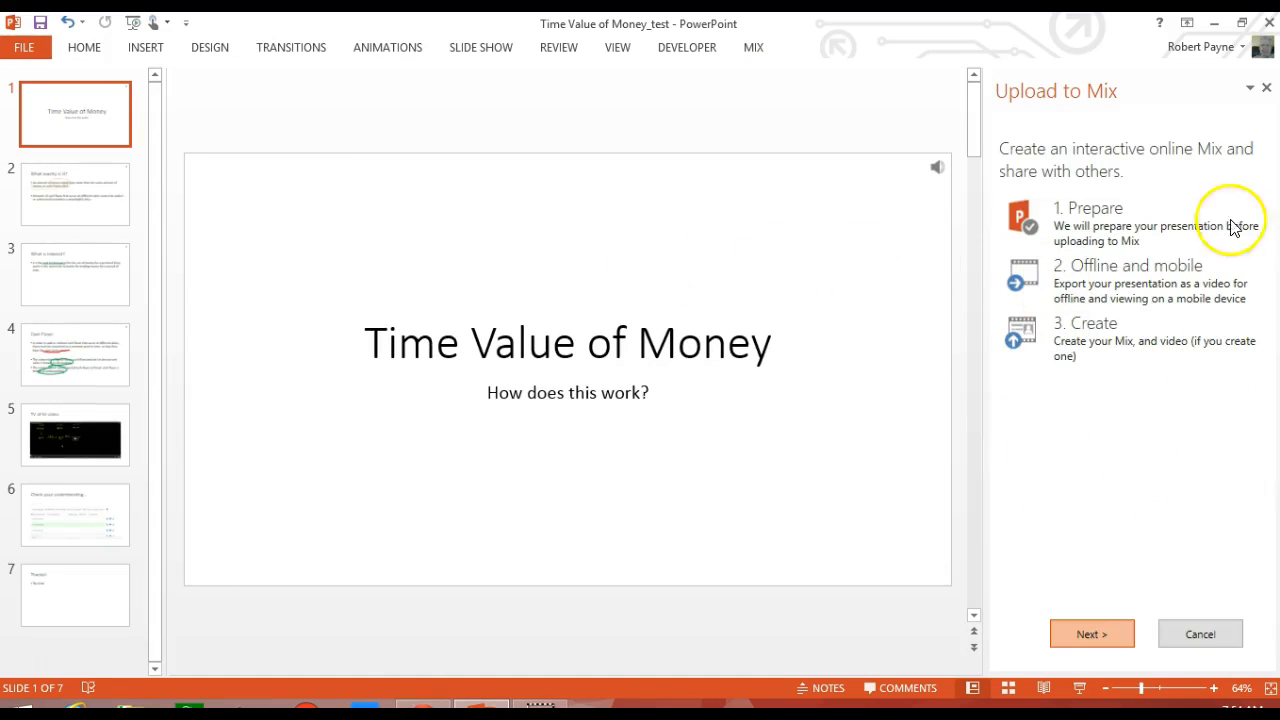
{"action": "mouse_move", "coordinate": [1108, 396]}
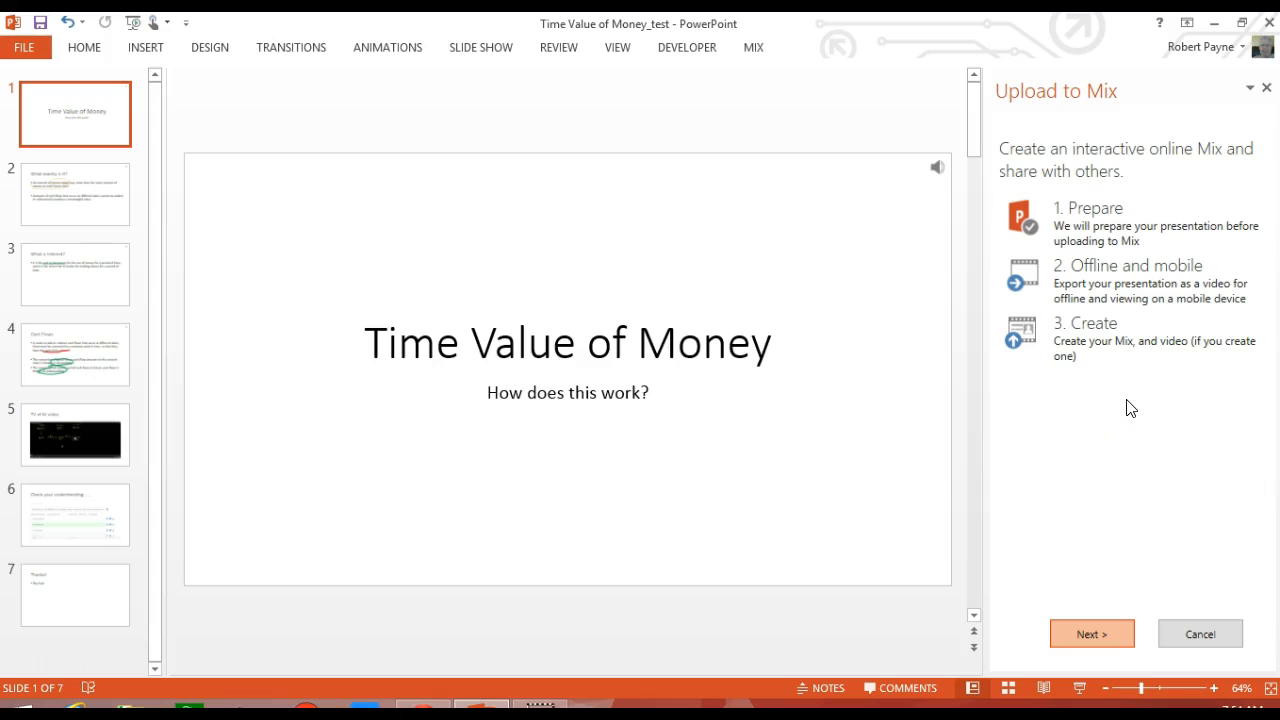
{"action": "mouse_move", "coordinate": [1098, 188]}
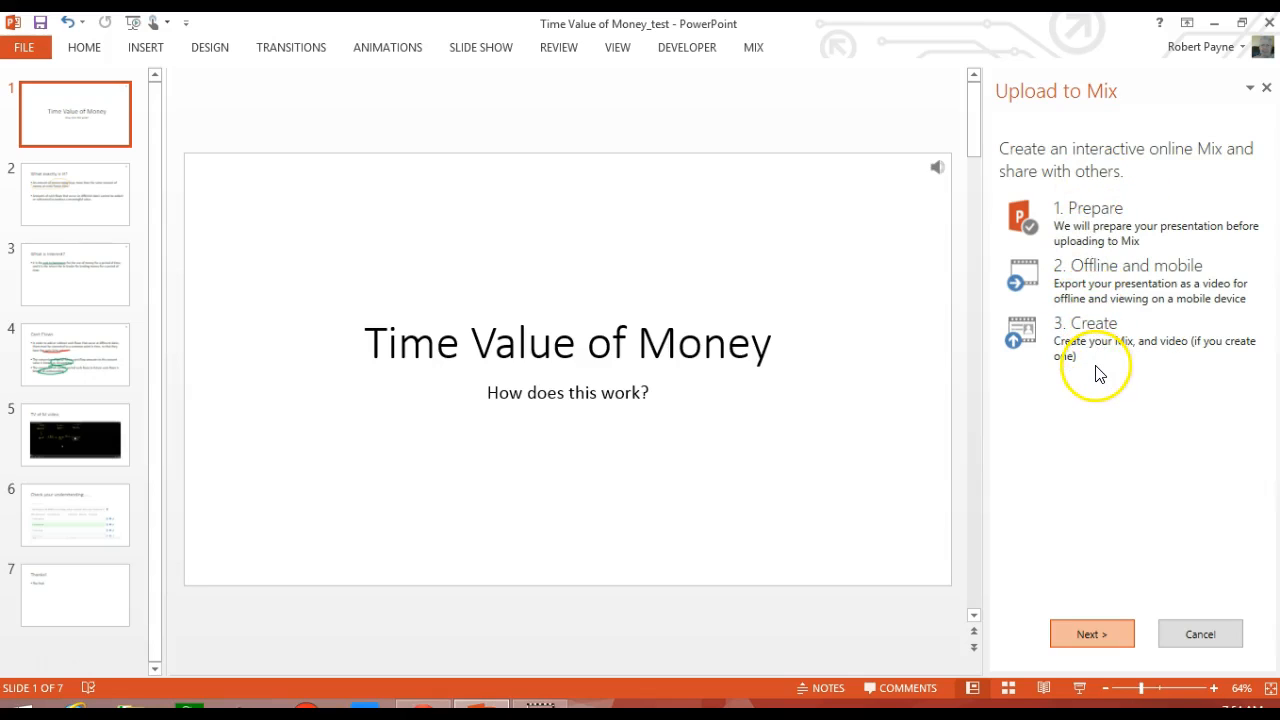
{"action": "mouse_move", "coordinate": [1098, 374]}
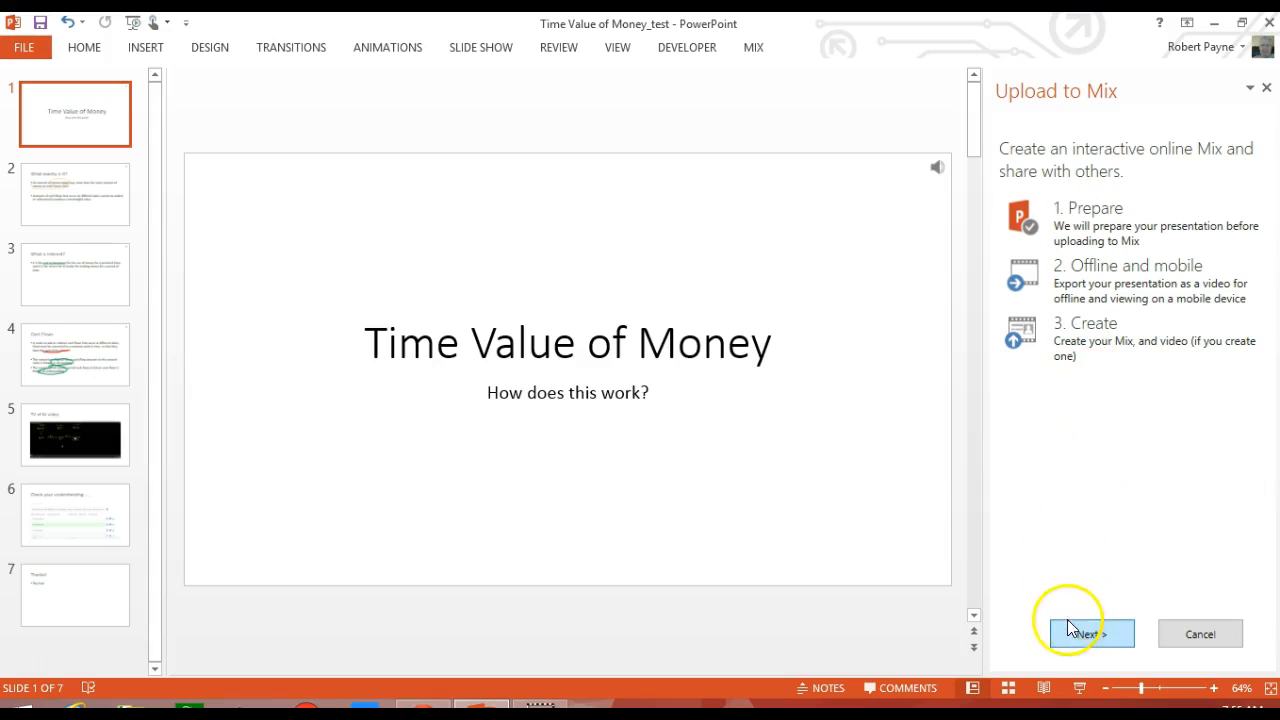
{"action": "left_click", "coordinate": [1092, 632]}
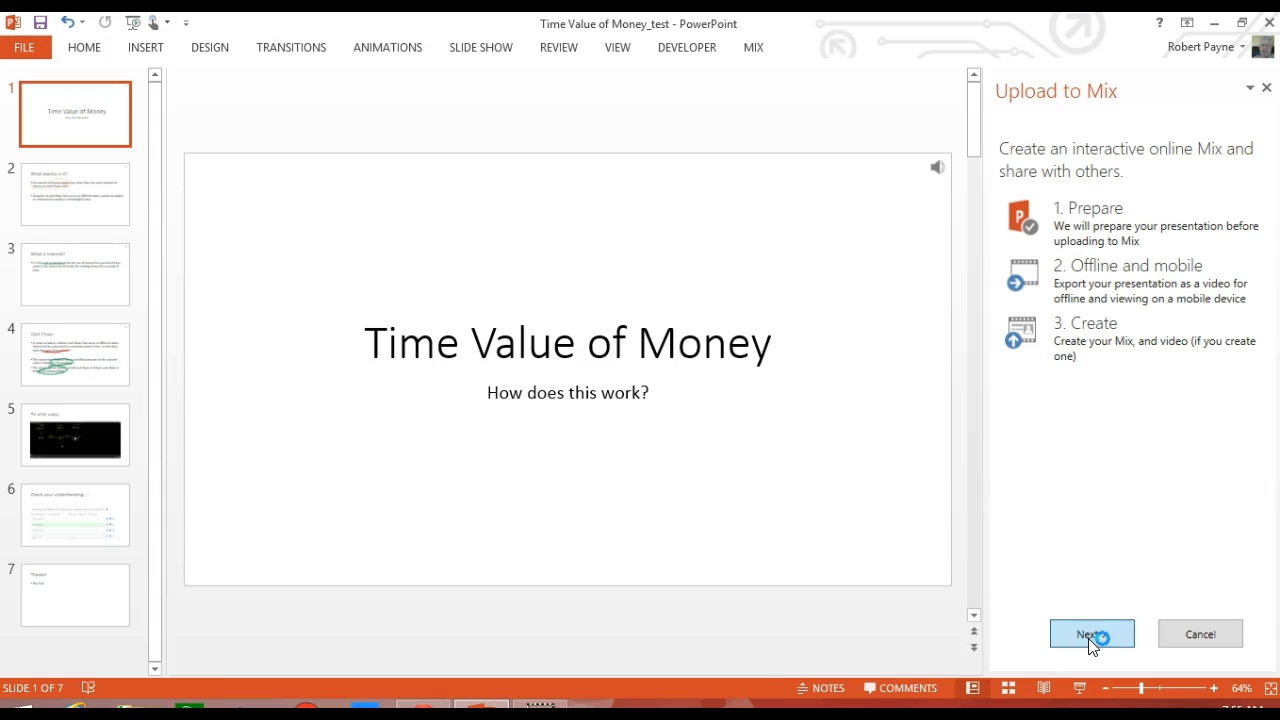
Continue past the upload overview to the Welcome to Office Mix sign-in page
{"action": "left_click", "coordinate": [1092, 632]}
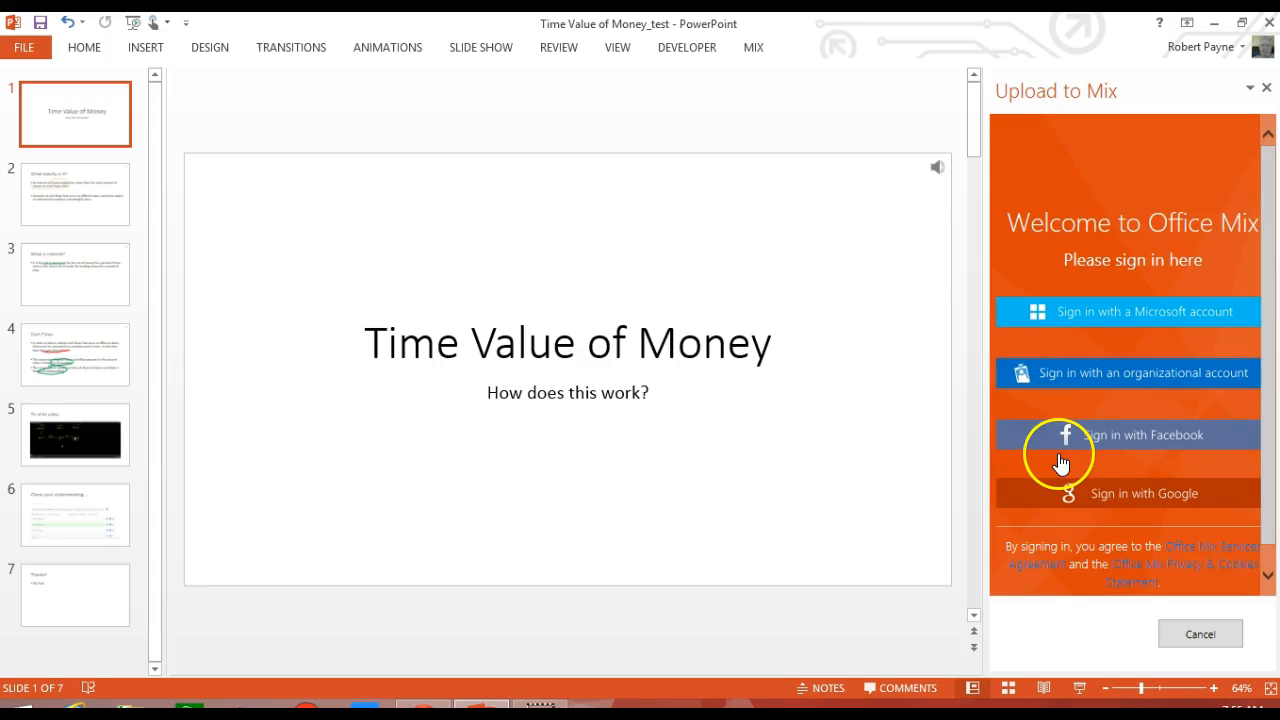
{"action": "mouse_move", "coordinate": [1196, 322]}
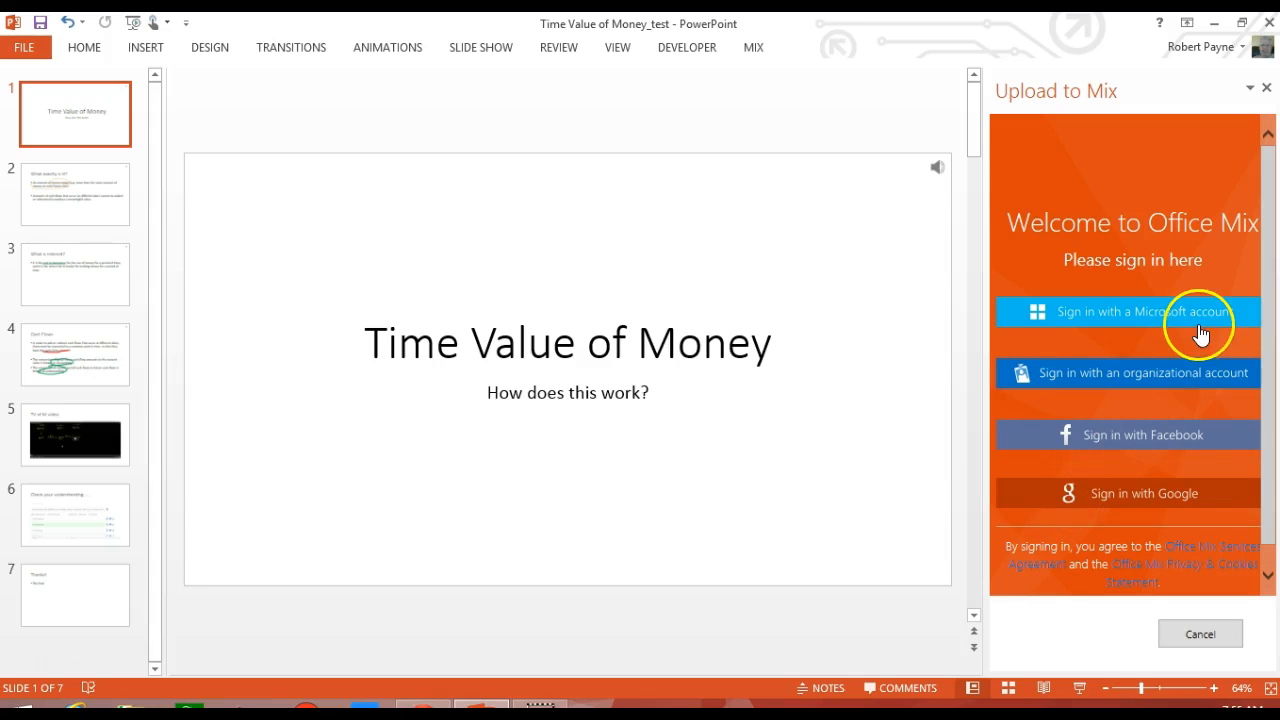
{"action": "mouse_move", "coordinate": [1104, 378]}
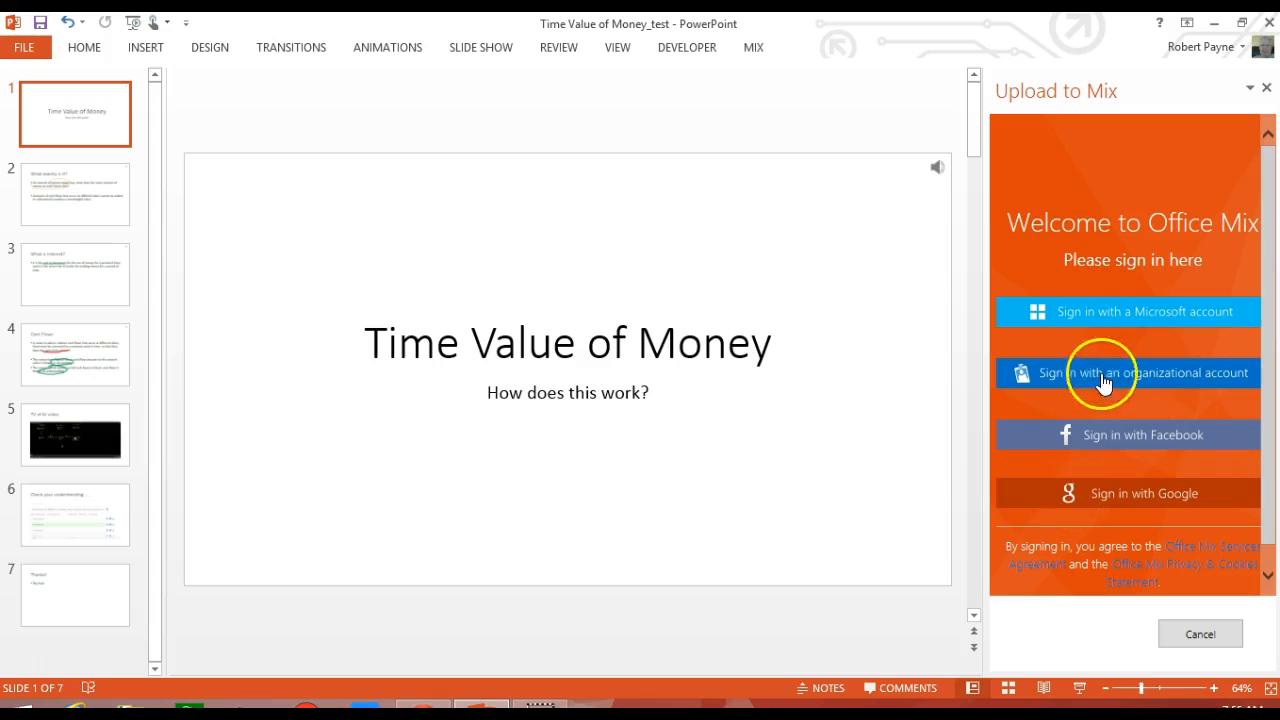
{"action": "mouse_move", "coordinate": [1144, 448]}
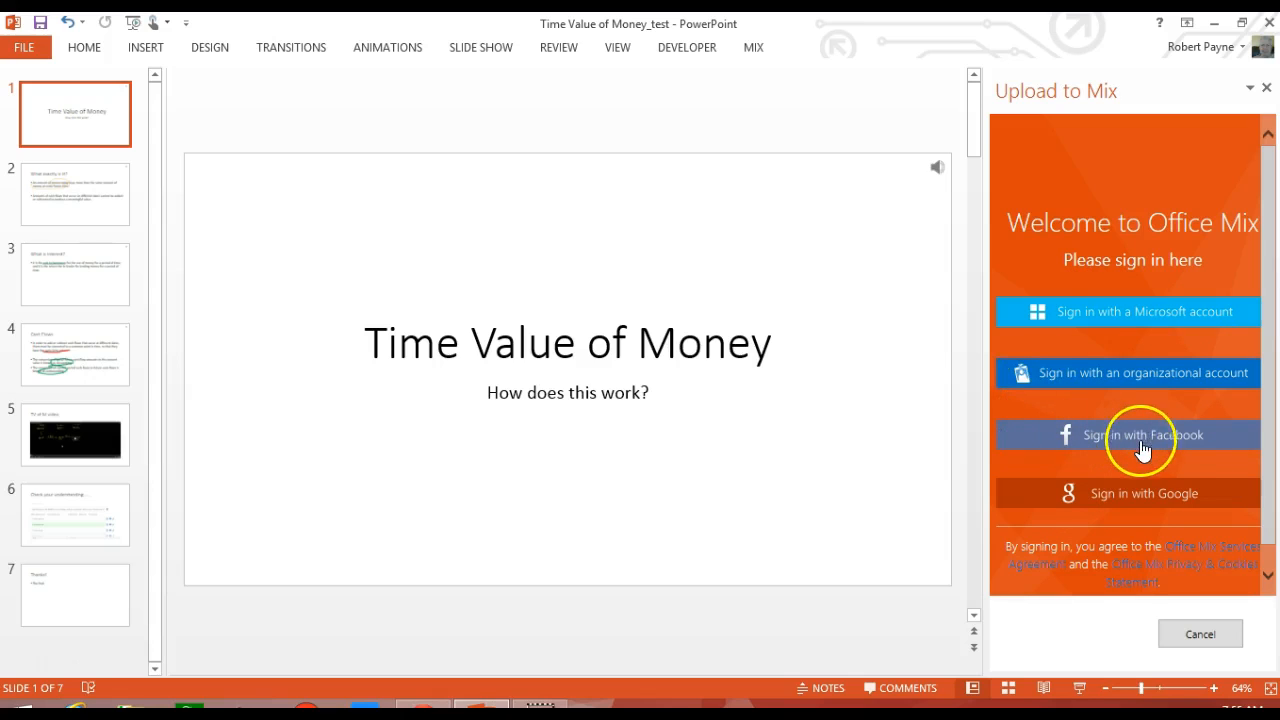
{"action": "mouse_move", "coordinate": [1132, 504]}
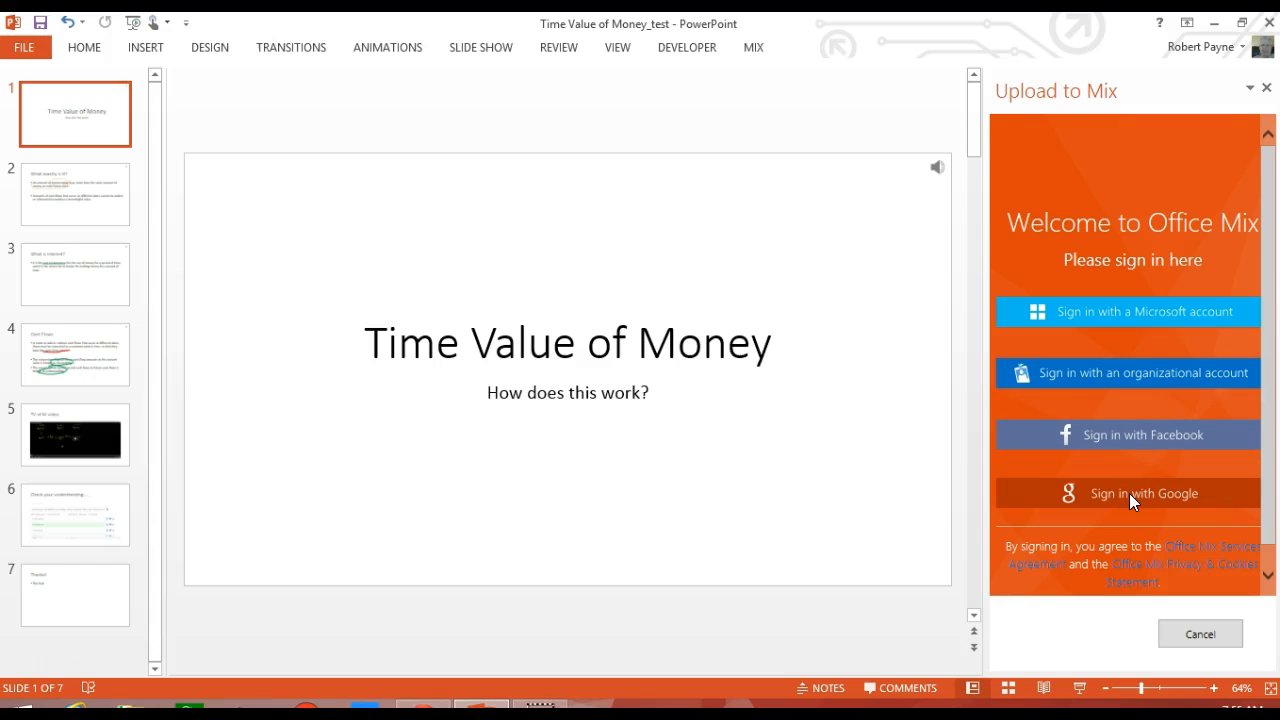
Sign in to Office Mix with Google and keep 'This is a new Mix' selected
{"action": "left_click", "coordinate": [1128, 492]}
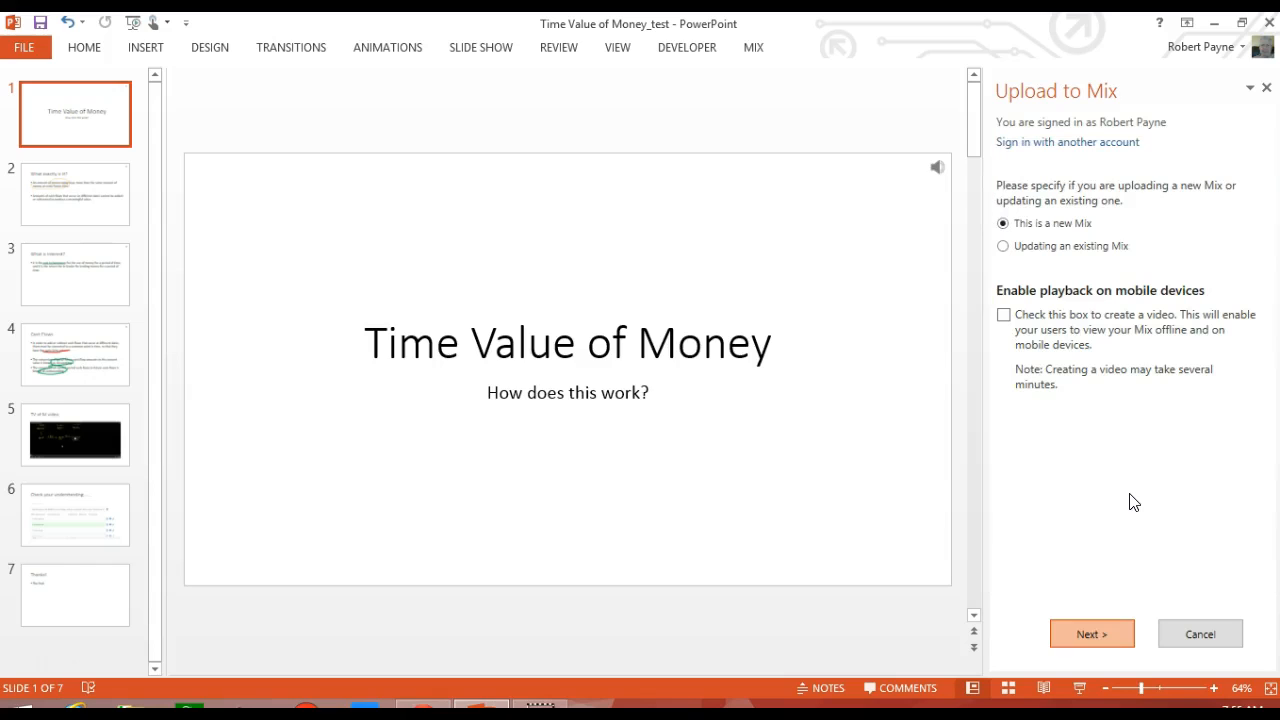
{"action": "mouse_move", "coordinate": [1130, 492]}
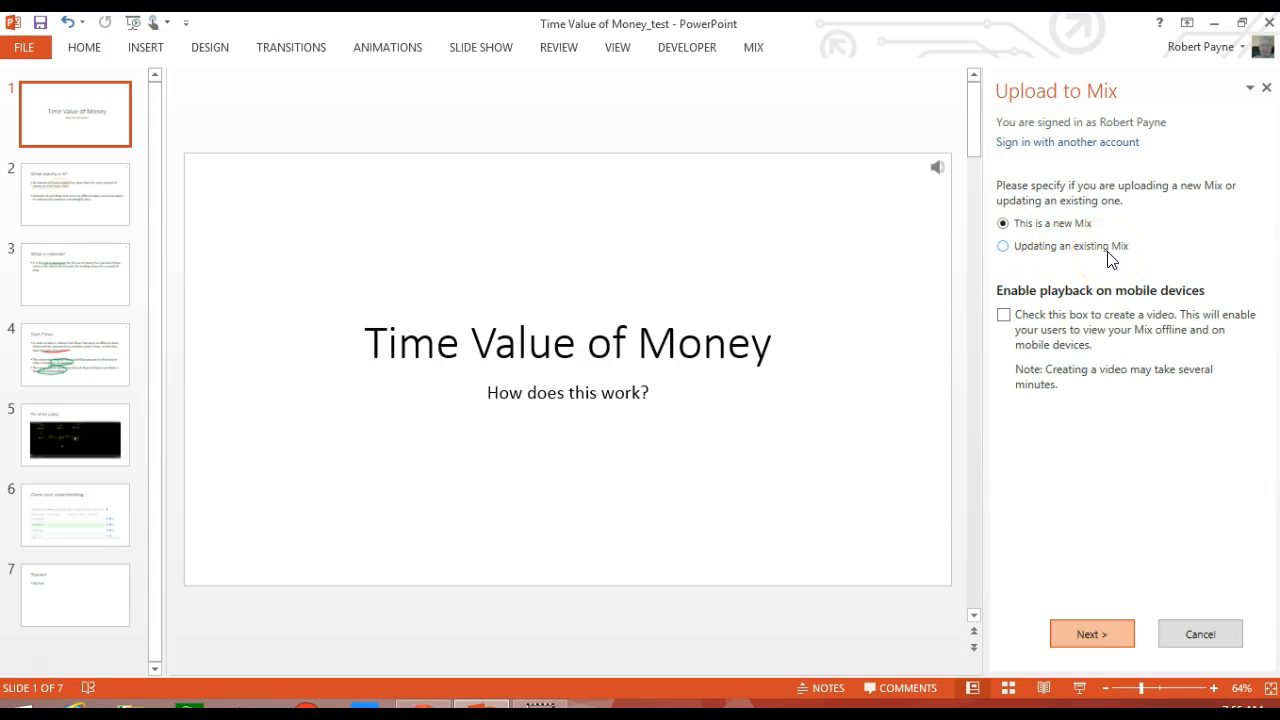
{"action": "left_click", "coordinate": [1092, 632]}
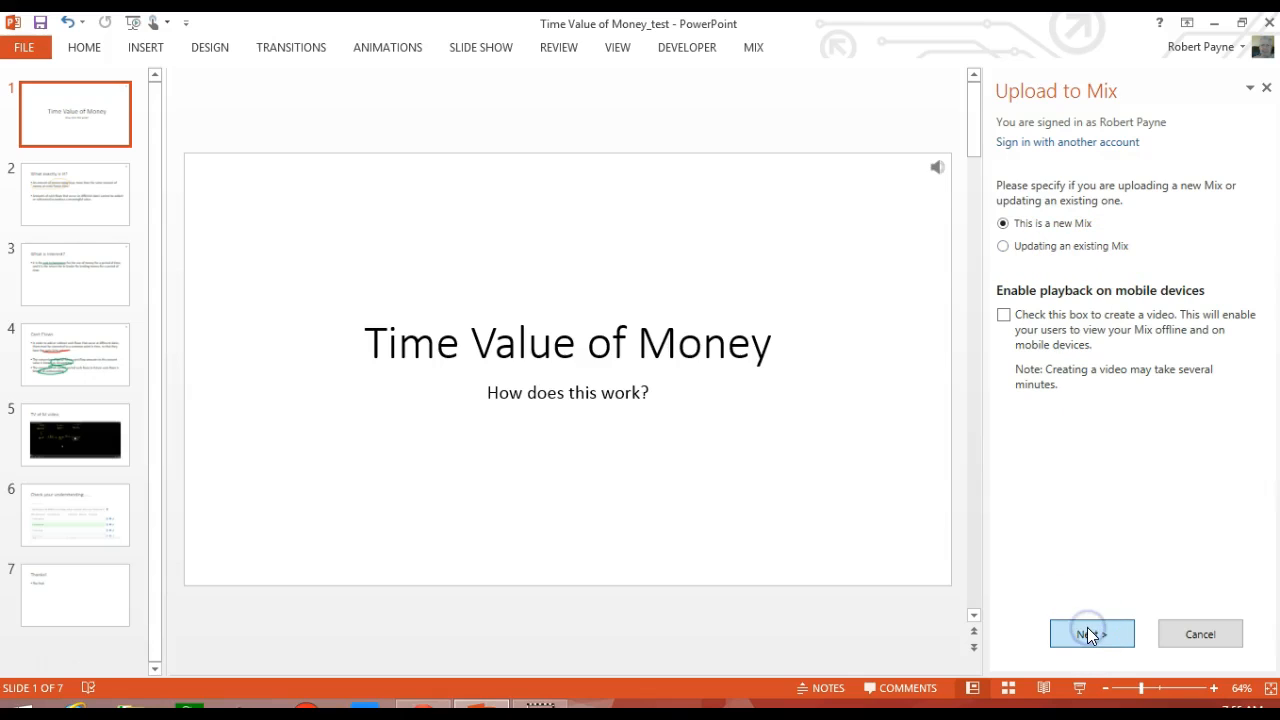
Upload and publish the Time Value of Money deck as a new Mix
{"action": "left_click", "coordinate": [1092, 632]}
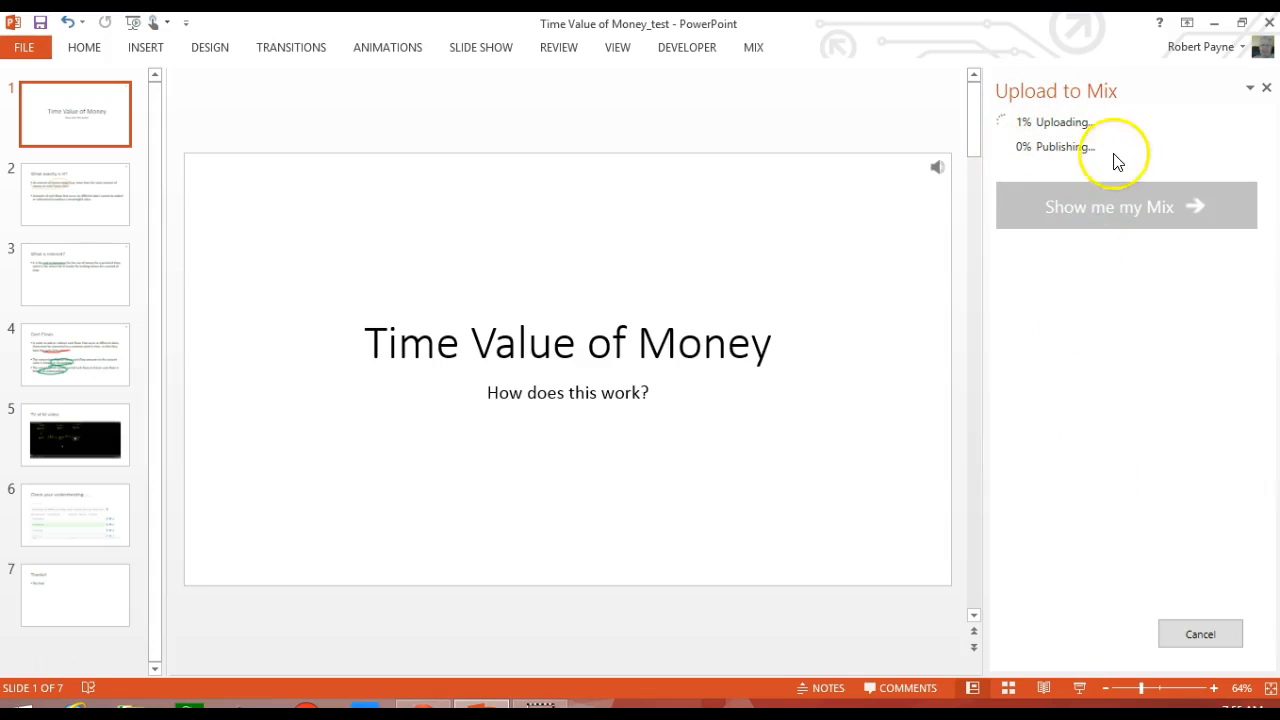
{"action": "mouse_move", "coordinate": [996, 150]}
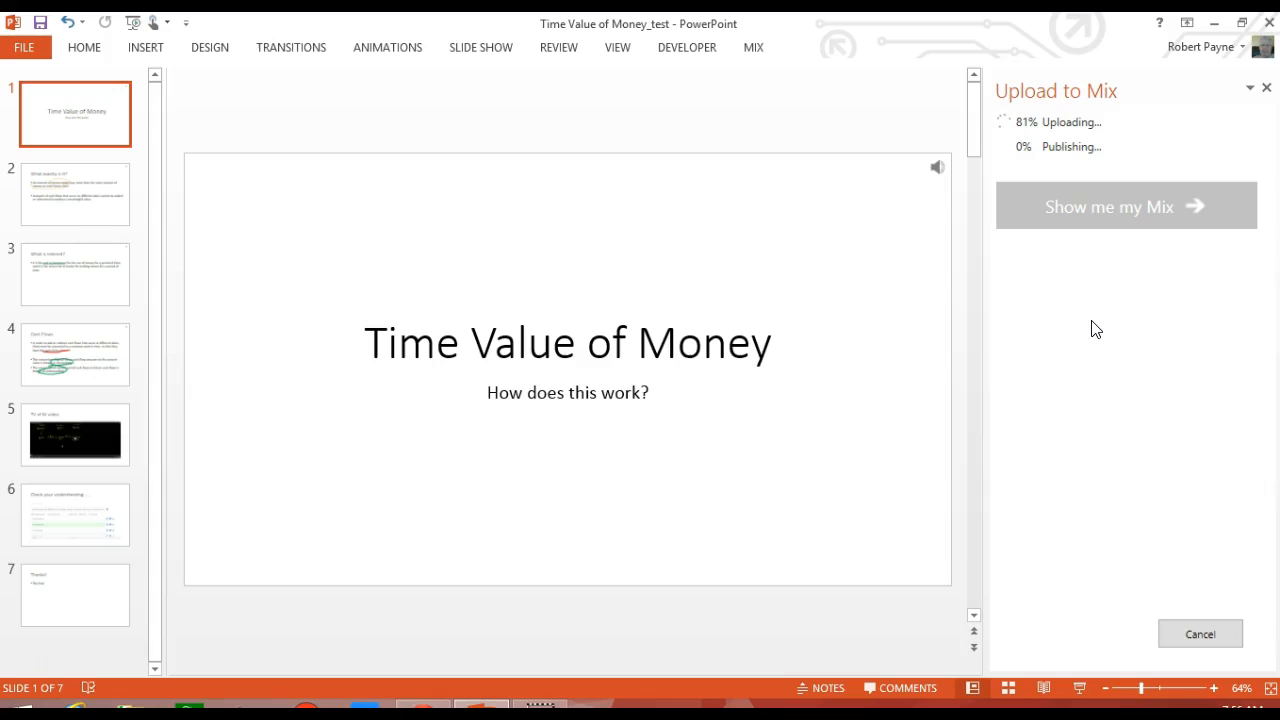
{"action": "mouse_move", "coordinate": [238, 572]}
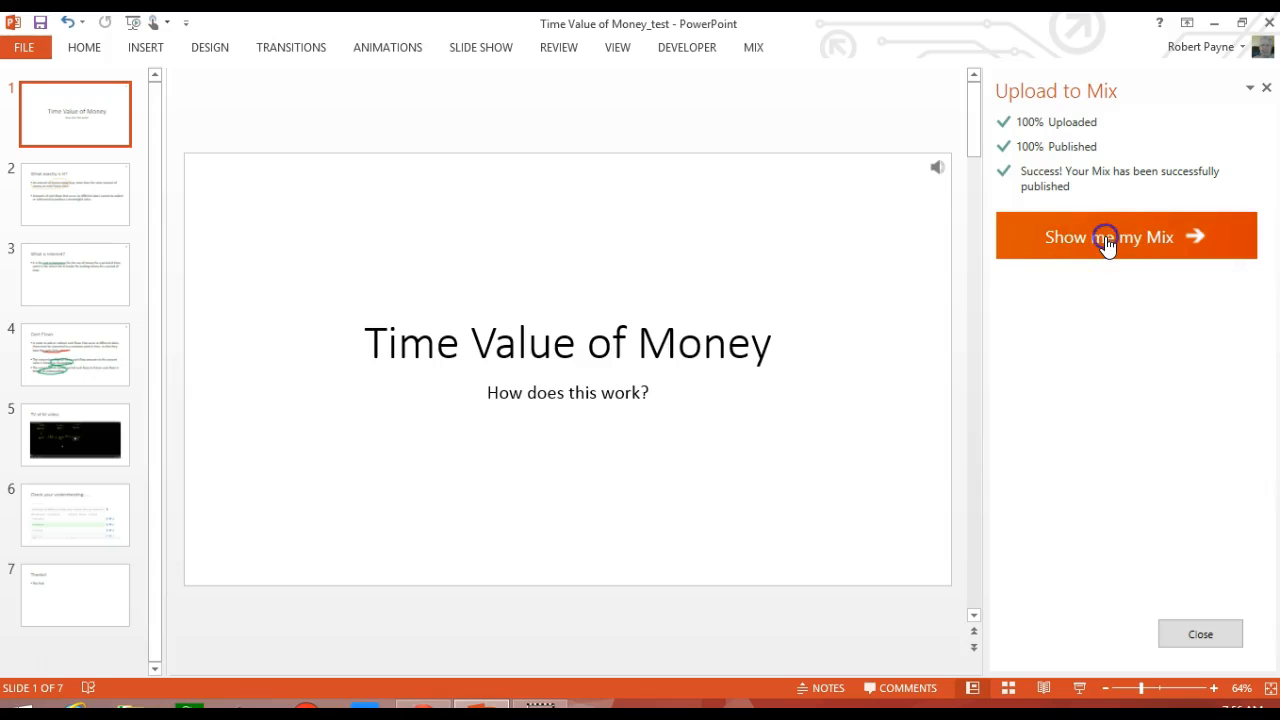
Request the published Mix in the browser, then close the Chrome 'Choose an account' window
{"action": "left_click", "coordinate": [1108, 244]}
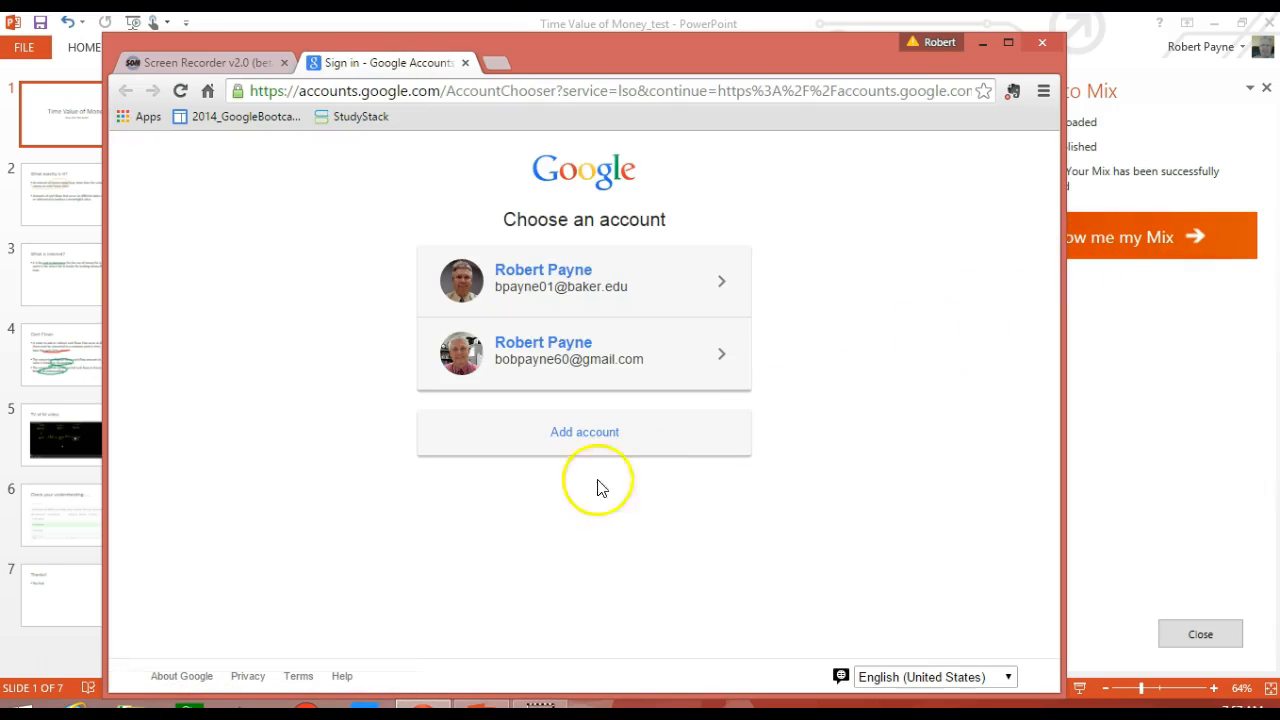
{"action": "mouse_move", "coordinate": [1044, 48]}
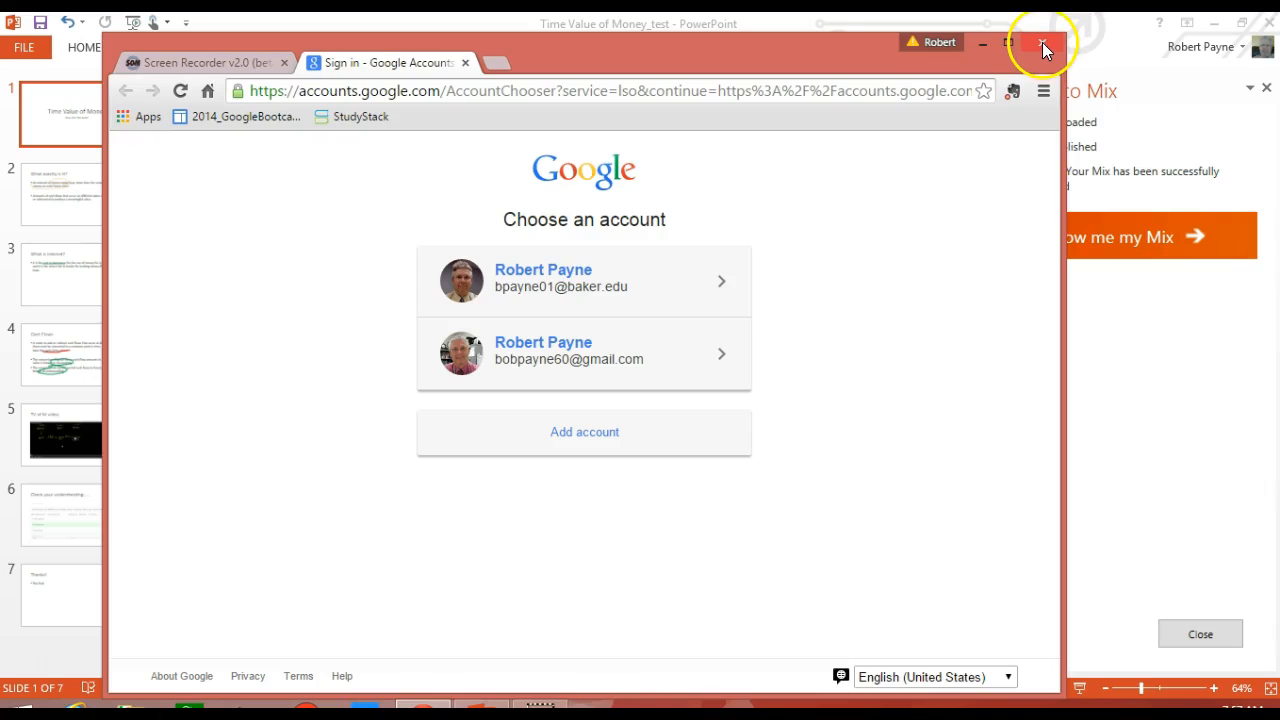
{"action": "left_click", "coordinate": [1044, 46]}
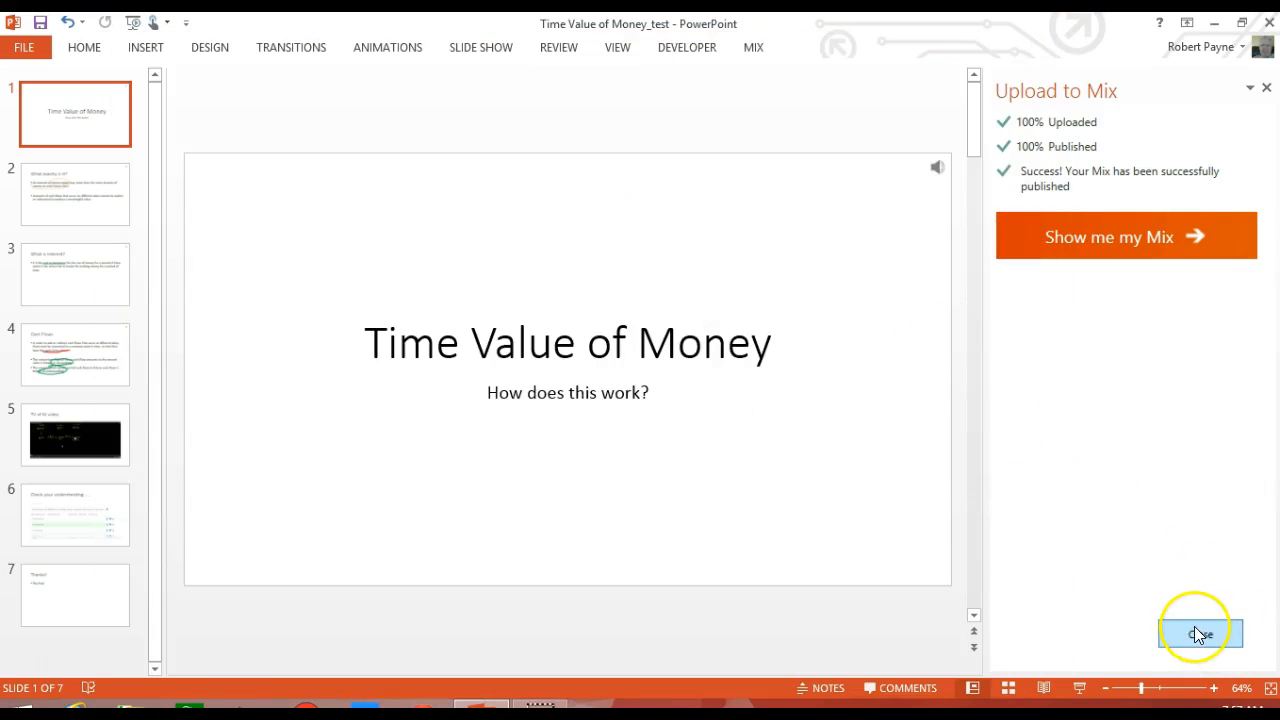
Dismiss the upload status pane, leaving the Time Value of Money title slide in view
{"action": "left_click", "coordinate": [1200, 634]}
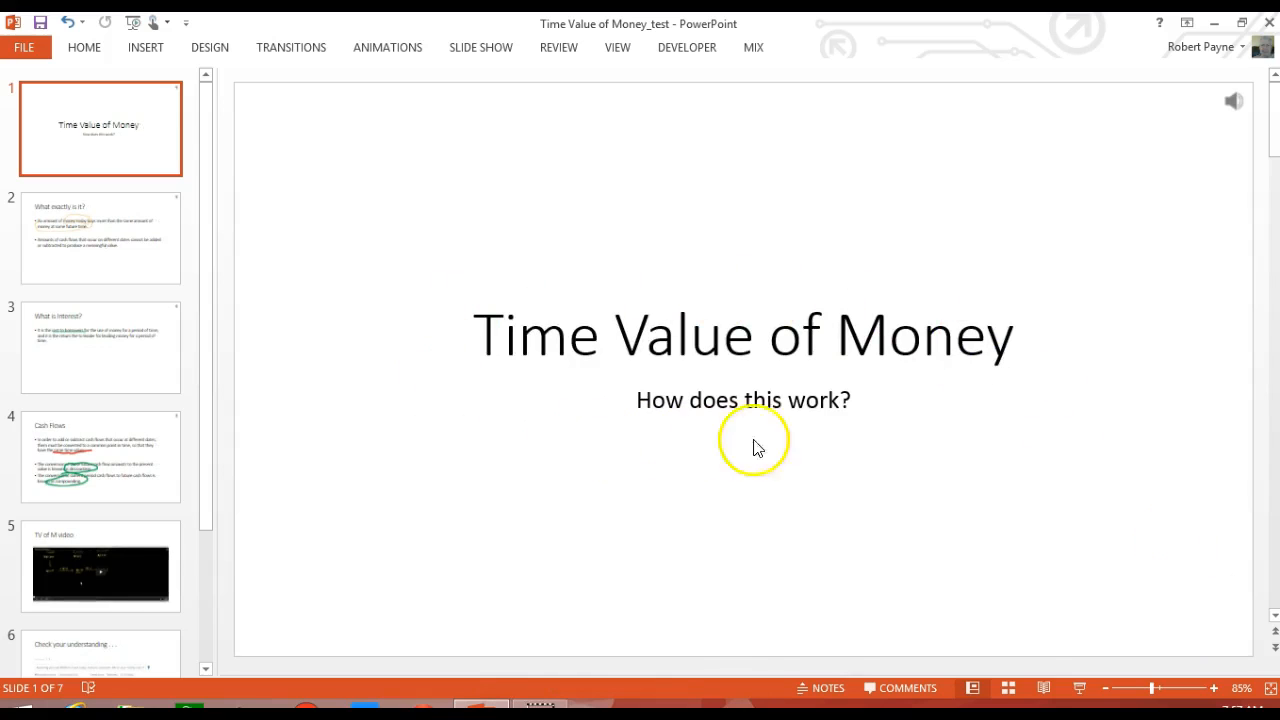
{"action": "mouse_move", "coordinate": [632, 344]}
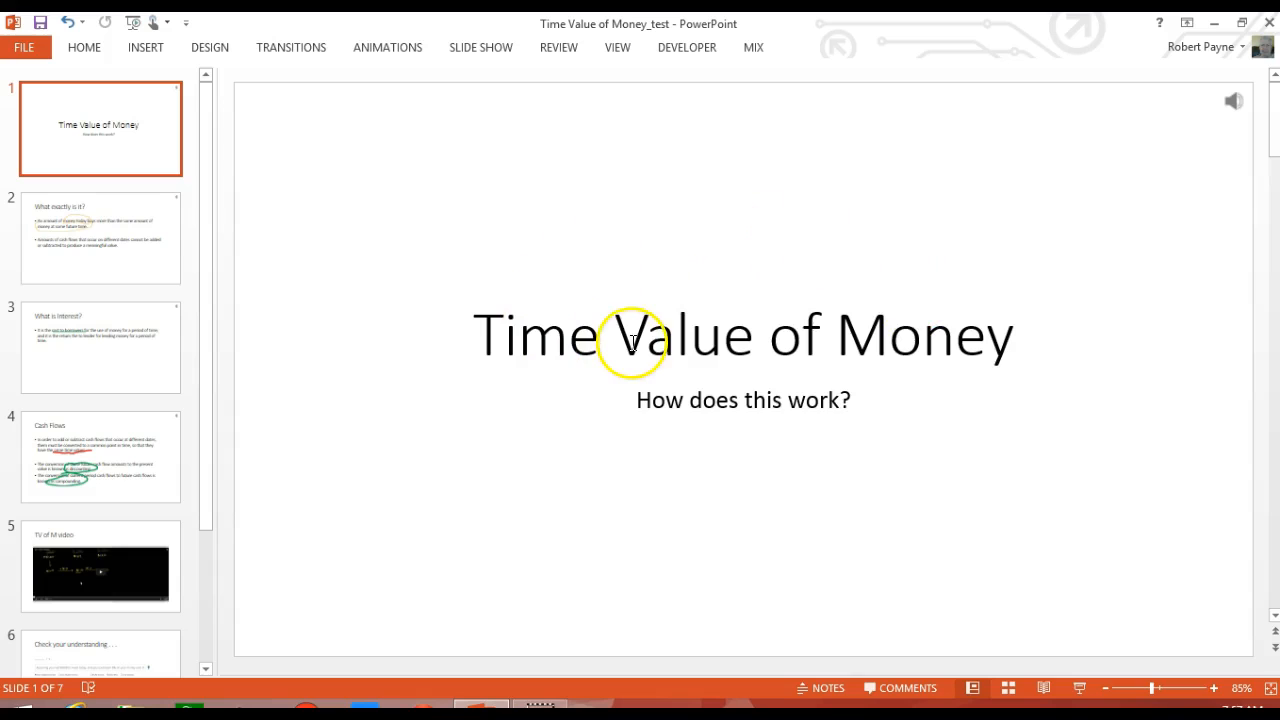
{"action": "mouse_move", "coordinate": [44, 650]}
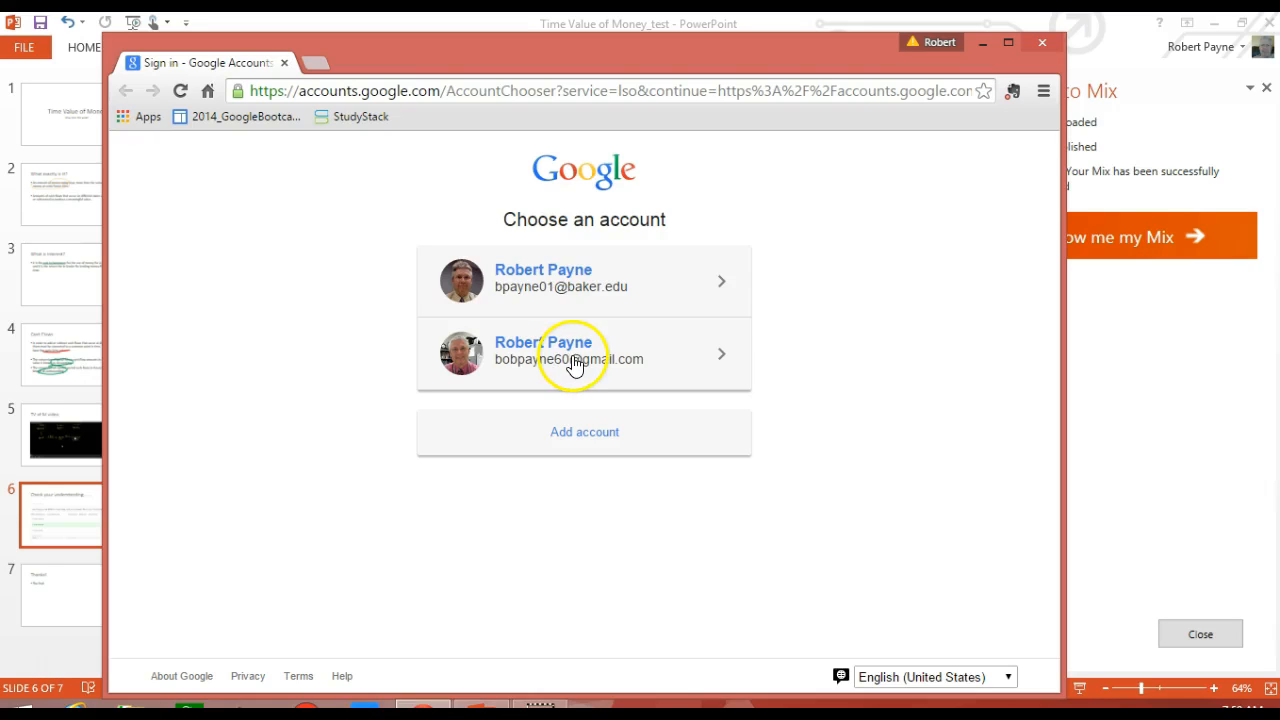
Sign in with the second Google account to reach the Time Value of Money_test details page
{"action": "left_click", "coordinate": [584, 354]}
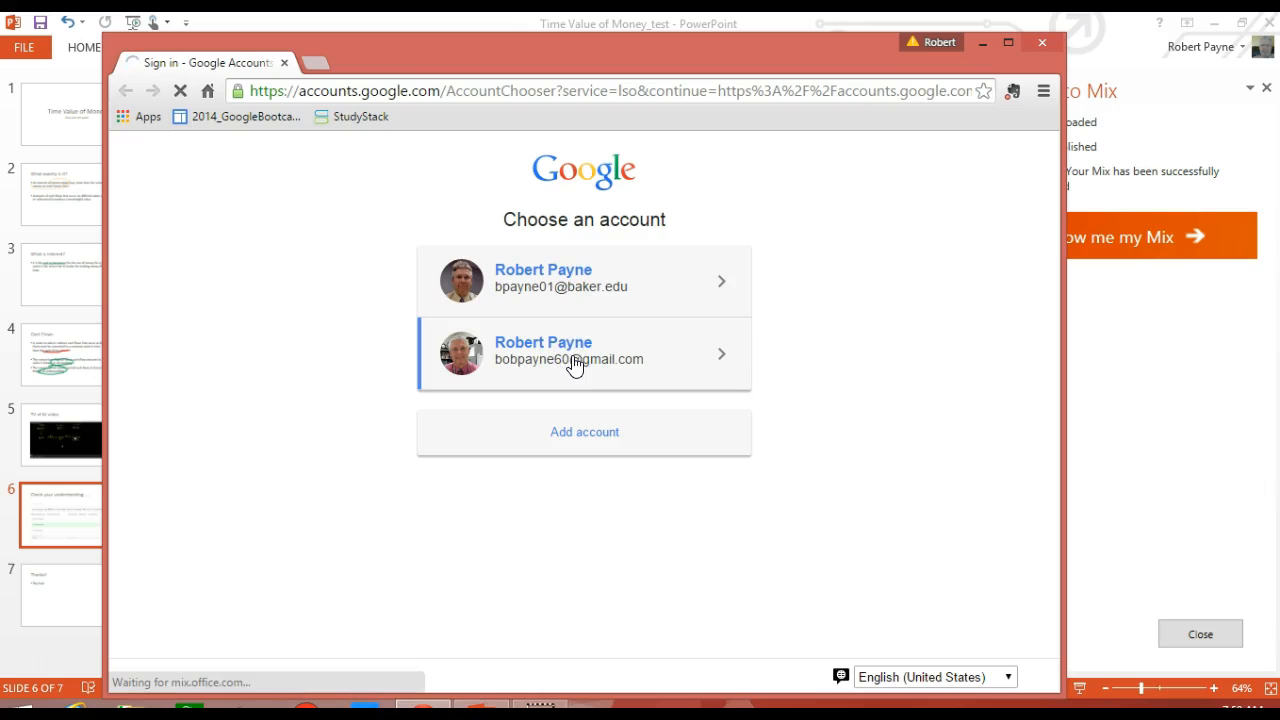
{"action": "left_click", "coordinate": [584, 354]}
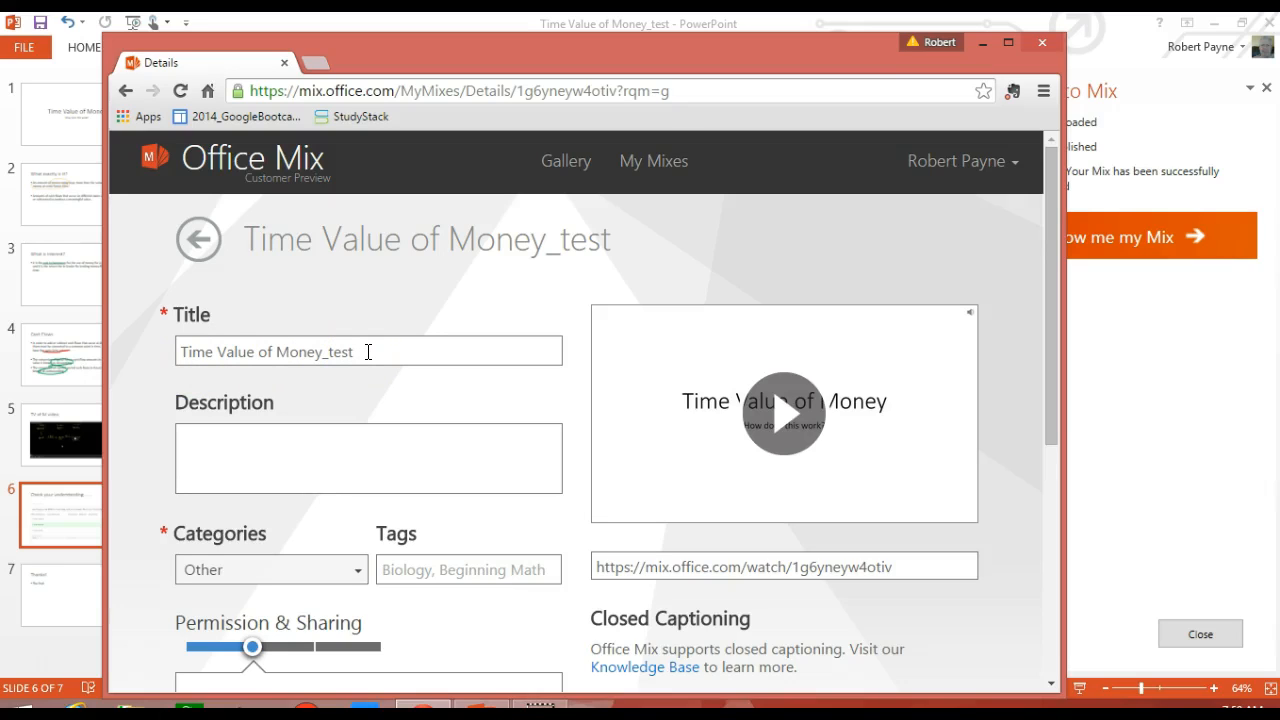
{"action": "mouse_move", "coordinate": [480, 290]}
{"action": "type", "text": "finished"}
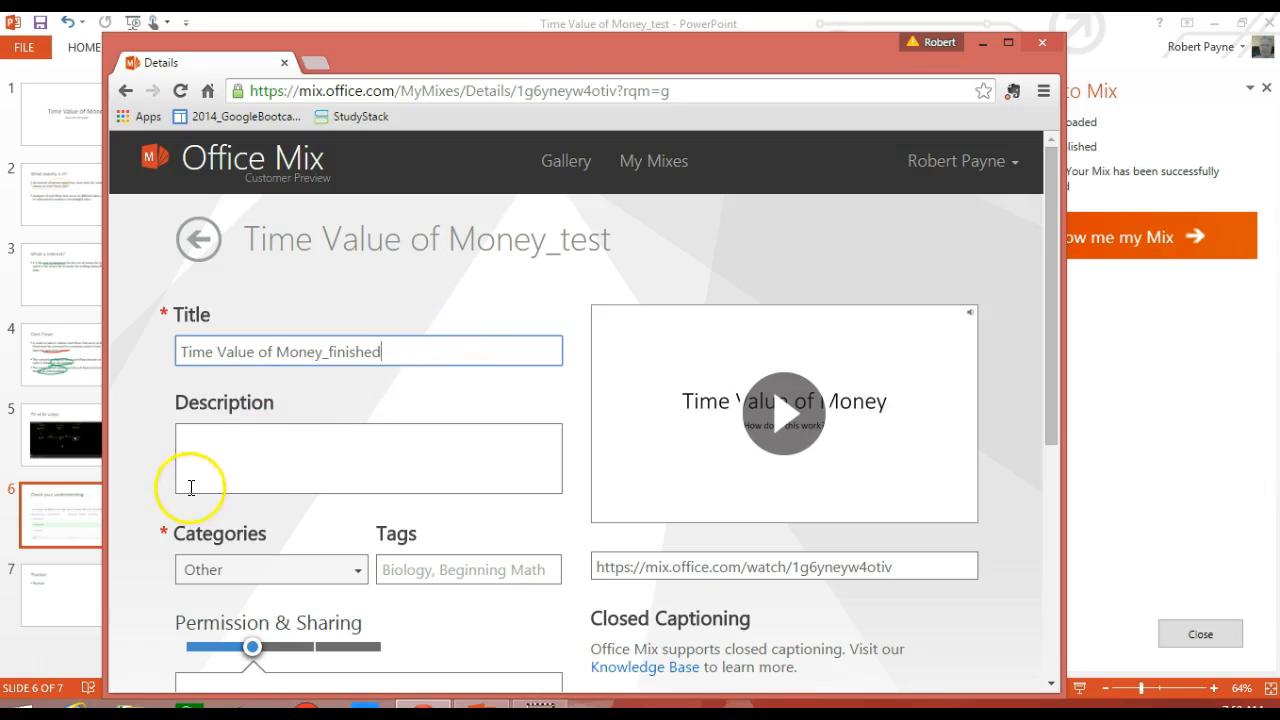
Retitle the mix 'Time Value of Money_finished' and enter placeholder description text
{"action": "type", "text": "sadffagfgsdadfd"}
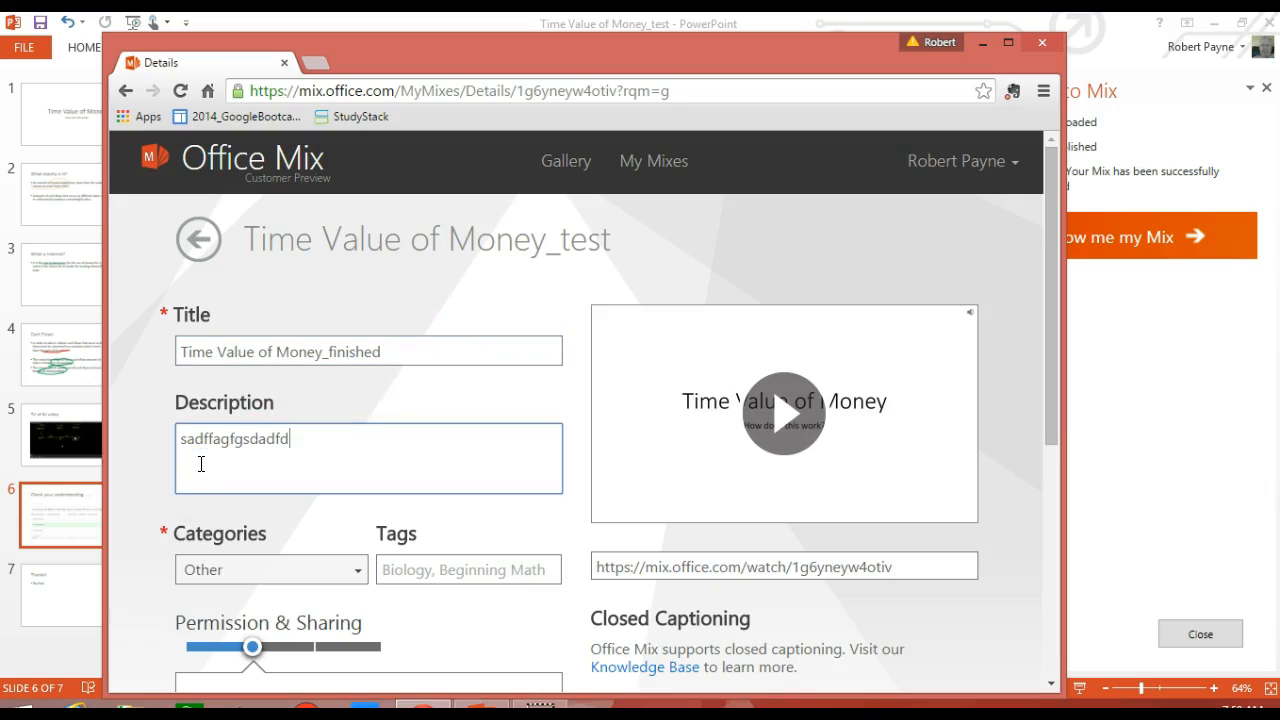
{"action": "type", "text": "hgsdsfdgfdsfdfhasfgadsf"}
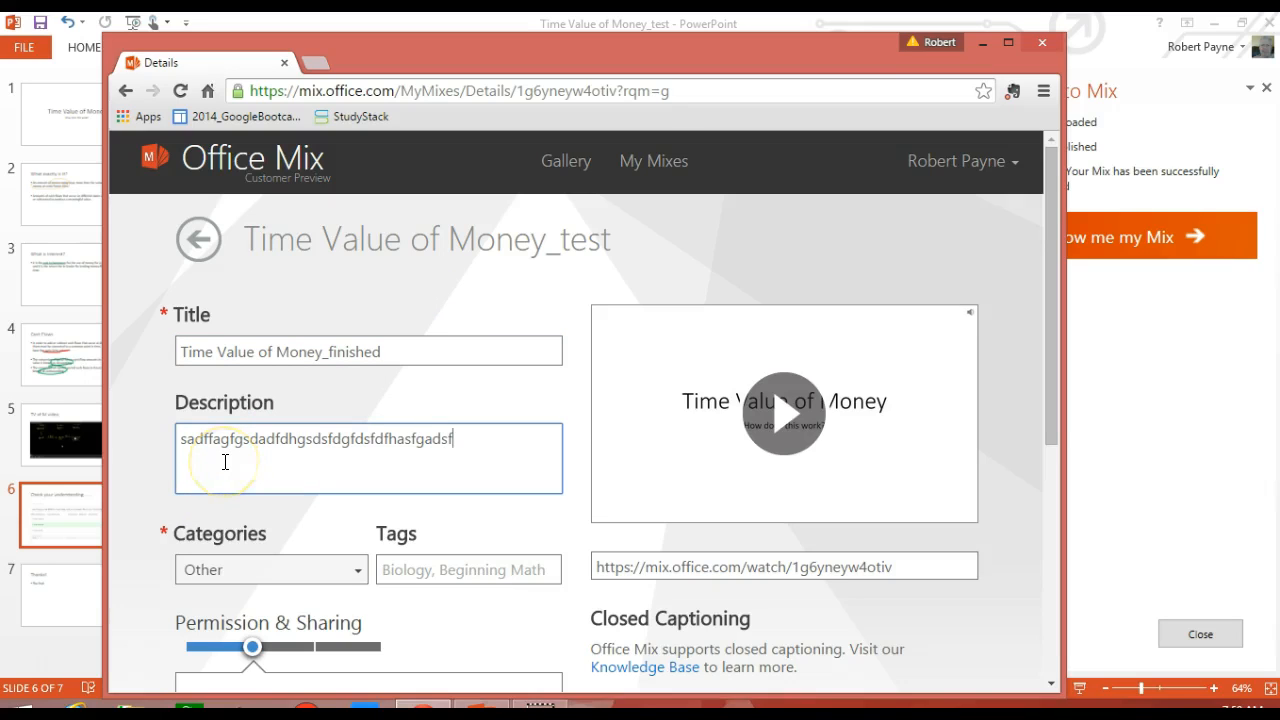
{"action": "type", "text": "tewtsdffas"}
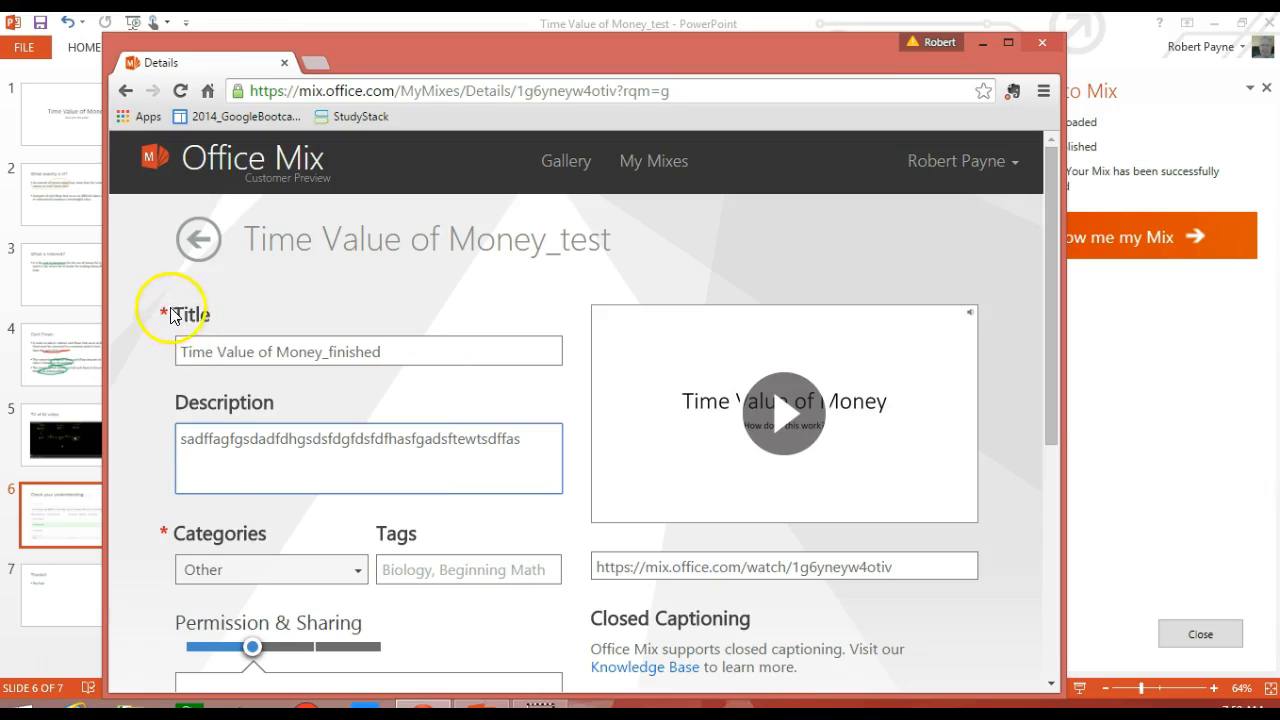
{"action": "mouse_move", "coordinate": [144, 548]}
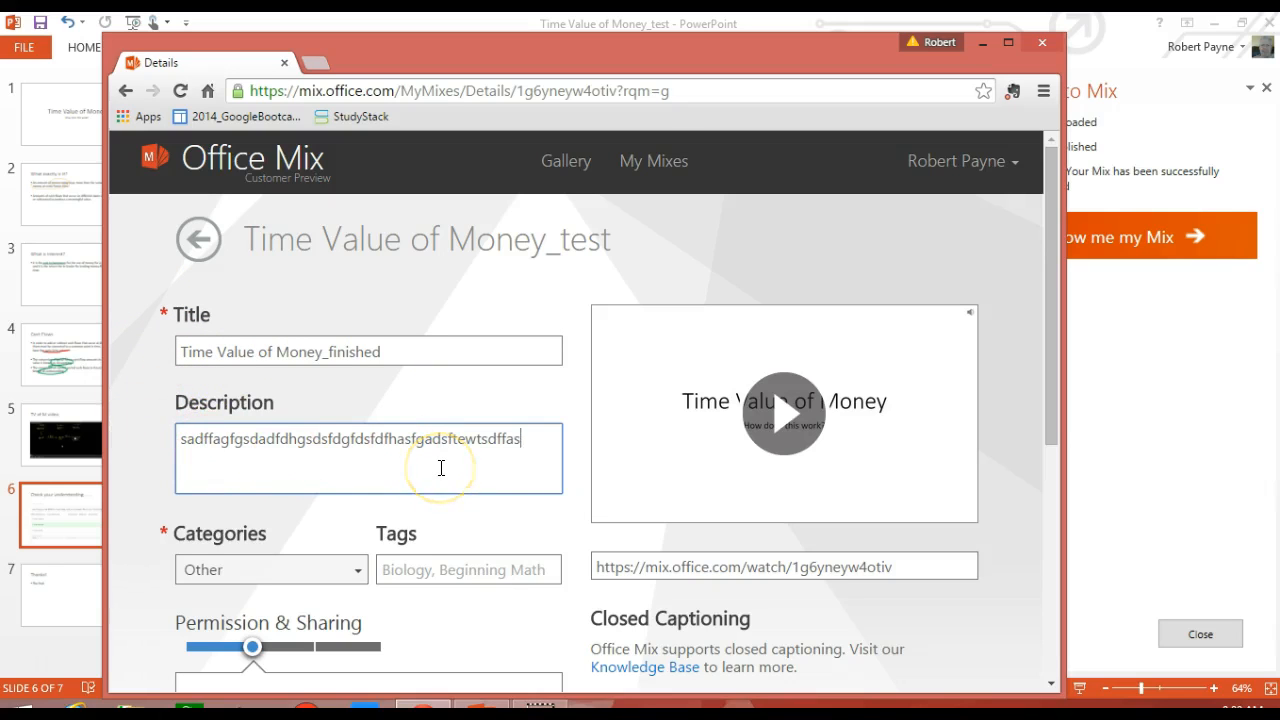
{"action": "scroll", "scroll_direction": "down", "scroll_amount": 3}
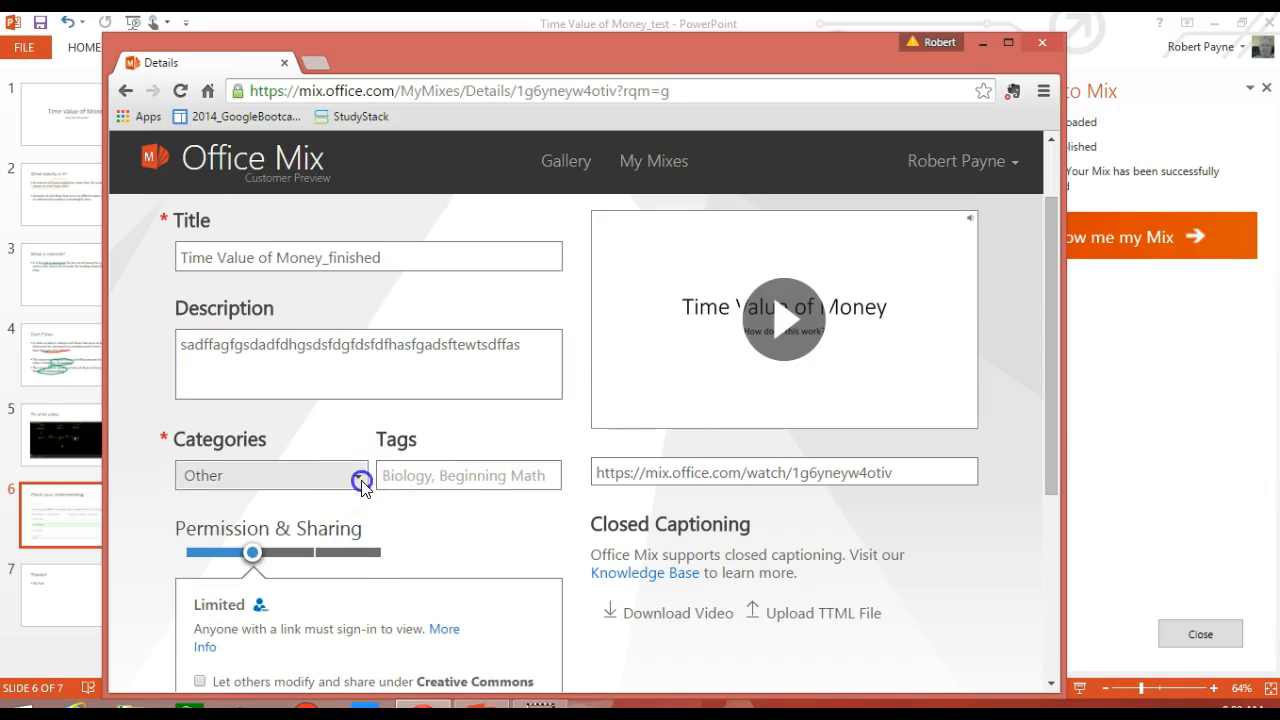
{"action": "left_click", "coordinate": [358, 476]}
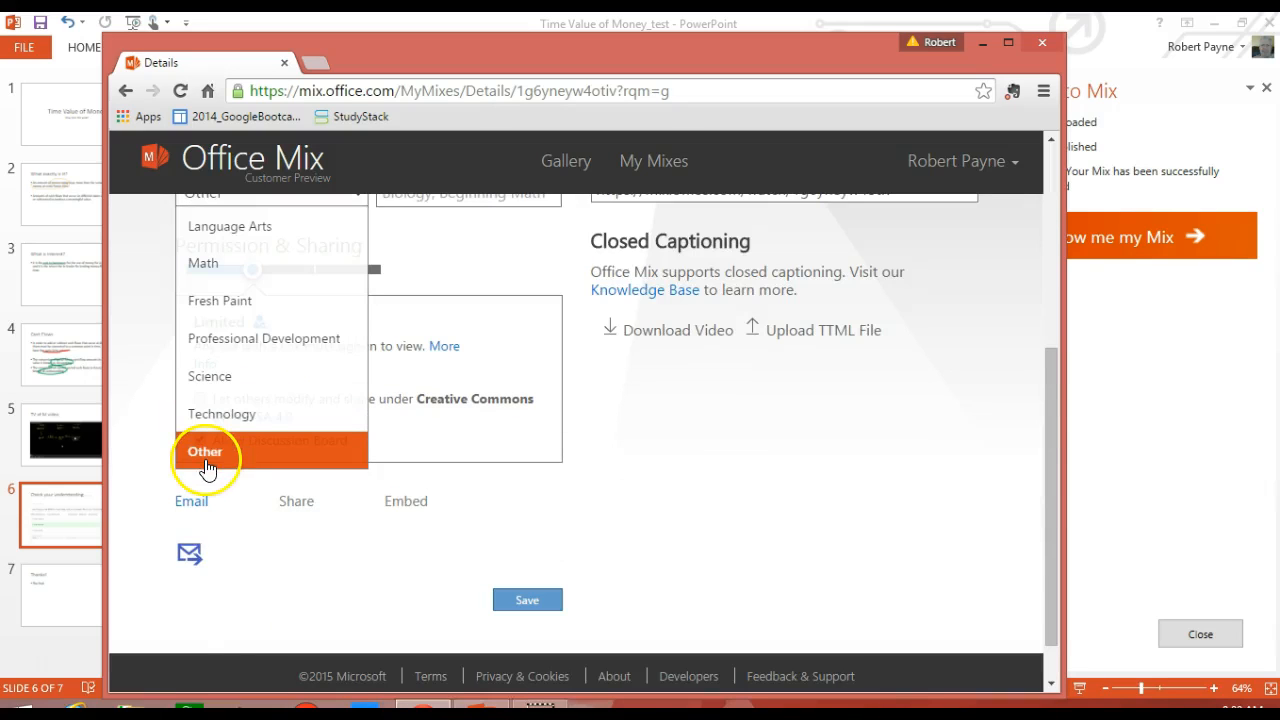
{"action": "left_click", "coordinate": [204, 452]}
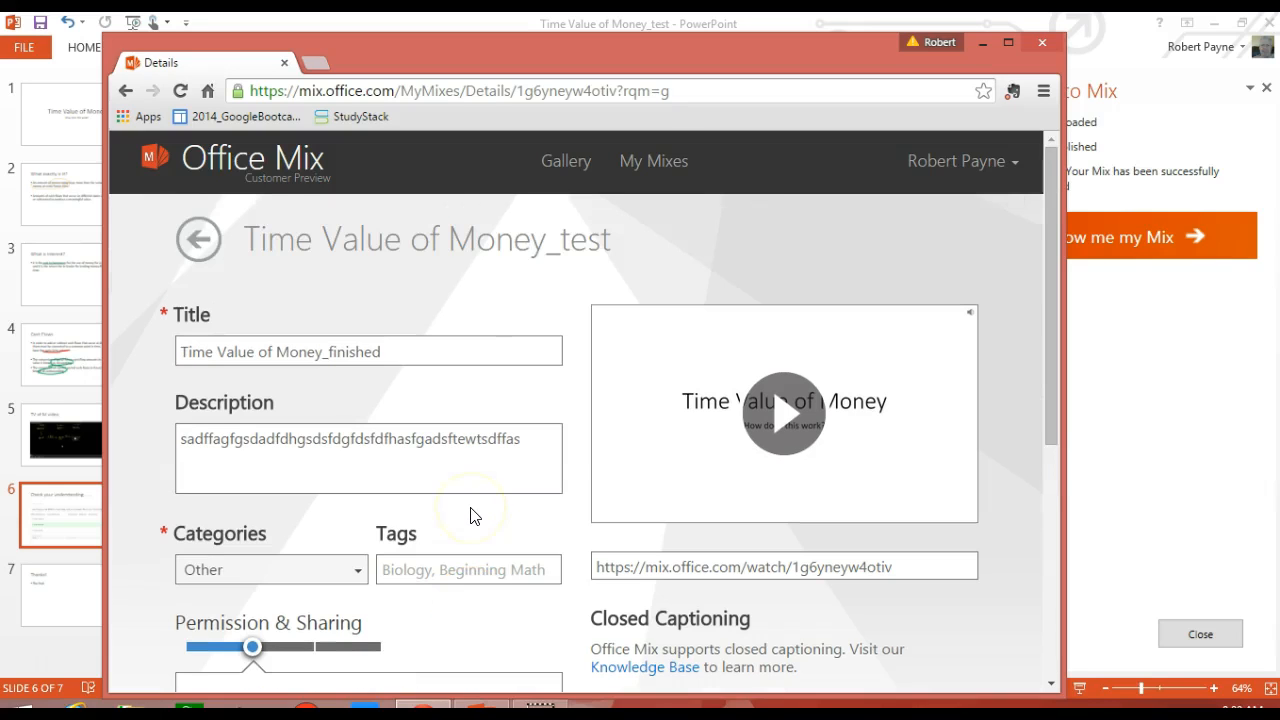
Set Permission & Sharing to Unlisted, after briefly trying Public
{"action": "scroll", "scroll_direction": "down", "scroll_amount": 3}
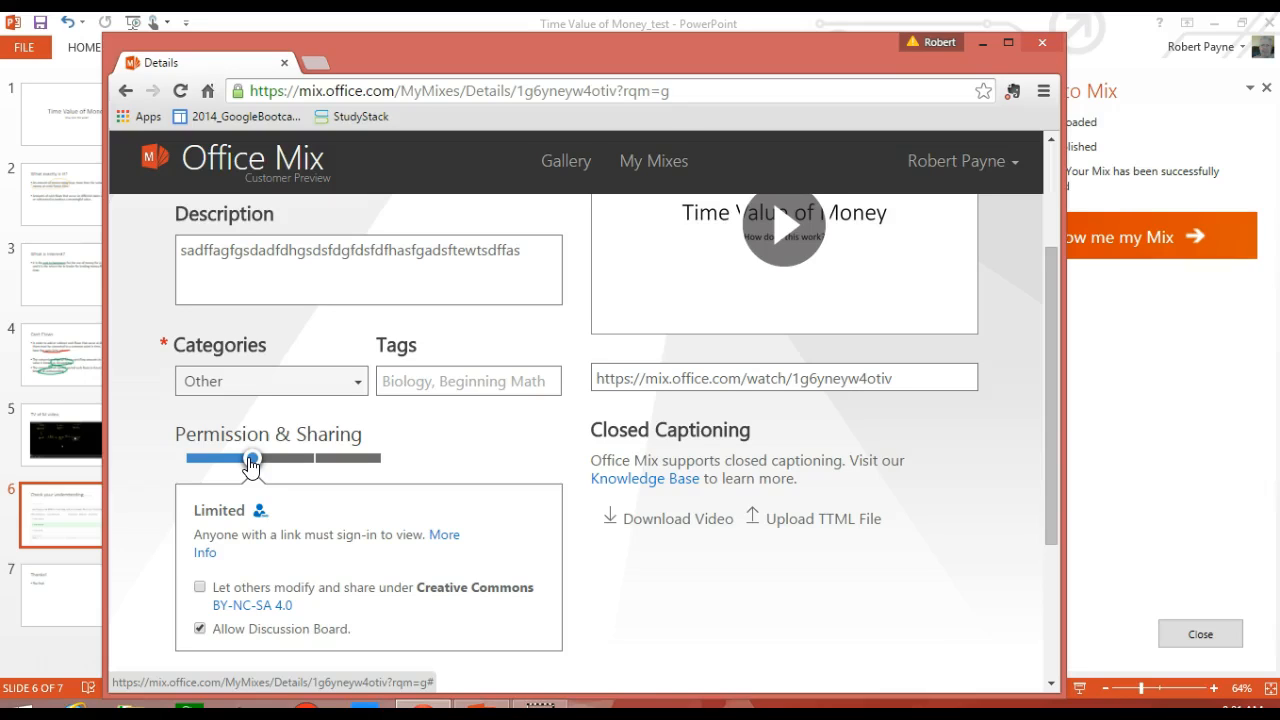
{"action": "left_click_drag", "start_coordinate": [252, 458], "coordinate": [316, 458]}
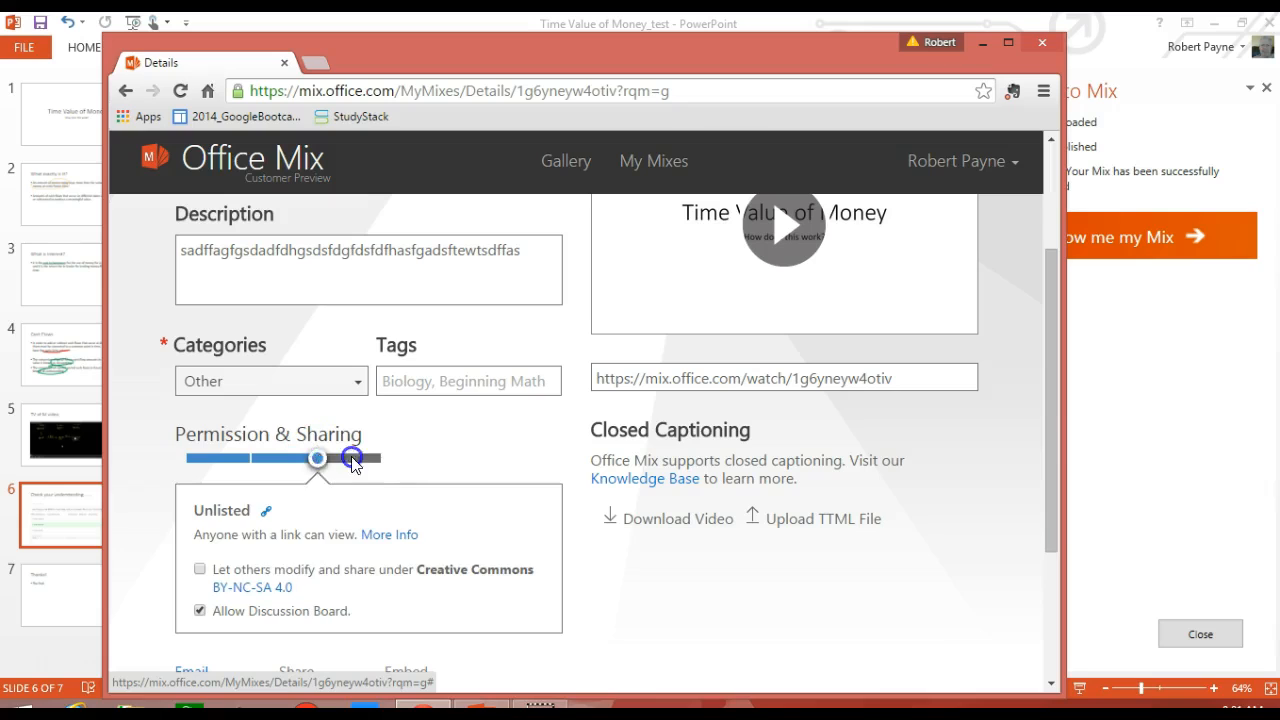
{"action": "left_click_drag", "start_coordinate": [316, 458], "coordinate": [384, 458]}
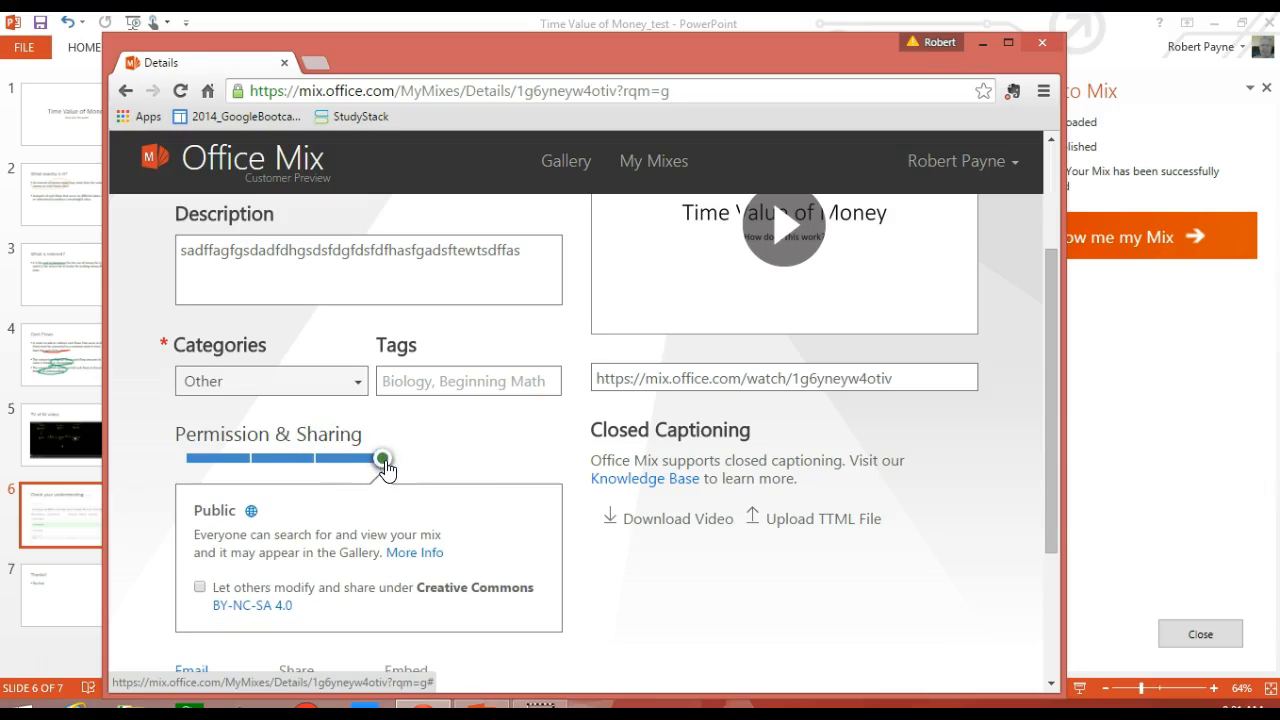
{"action": "left_click_drag", "start_coordinate": [384, 458], "coordinate": [324, 458]}
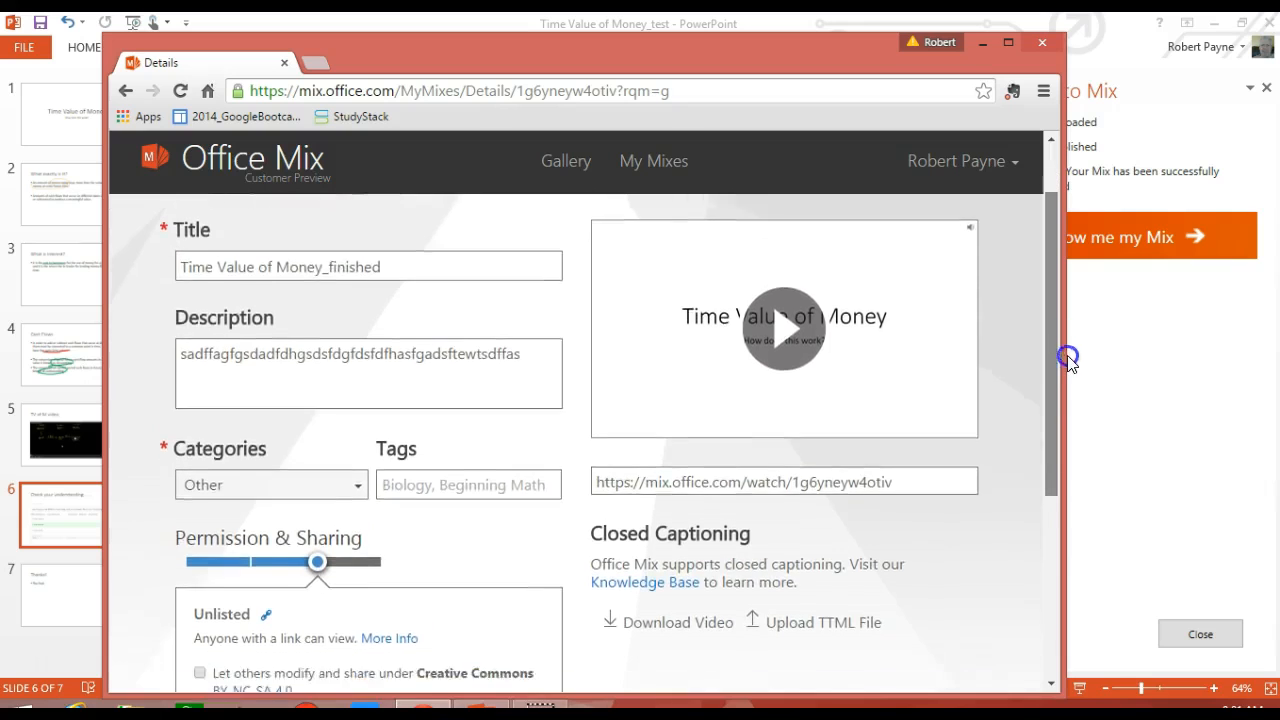
Select the whole share URL below the preview so it is ready to copy
{"action": "scroll", "scroll_direction": "down", "scroll_amount": 3}
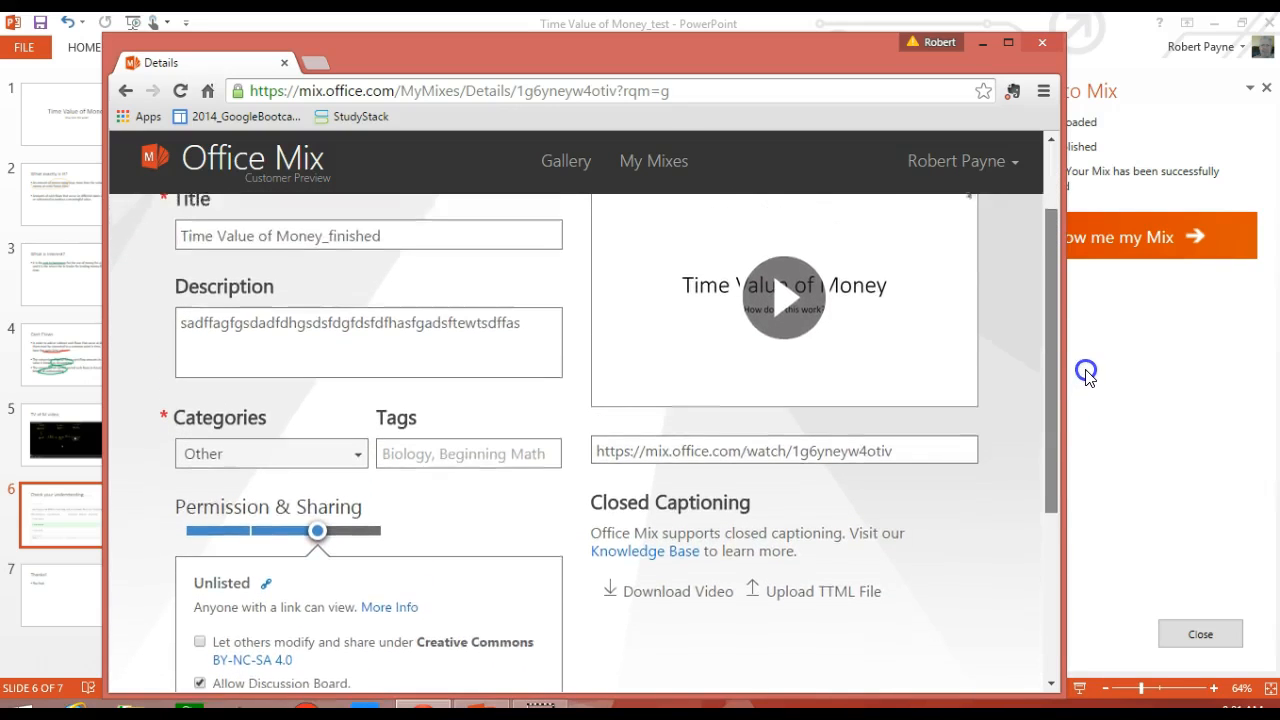
{"action": "scroll", "scroll_direction": "down", "scroll_amount": 3}
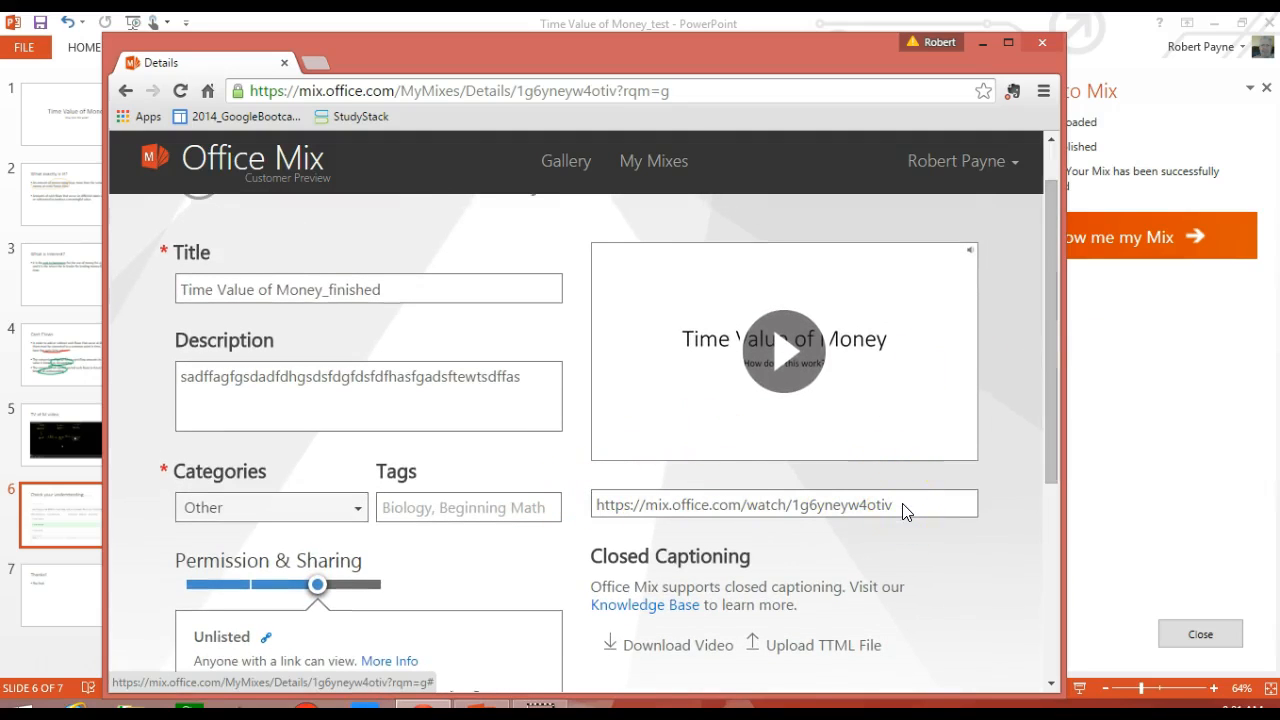
{"action": "double_click", "coordinate": [838, 504]}
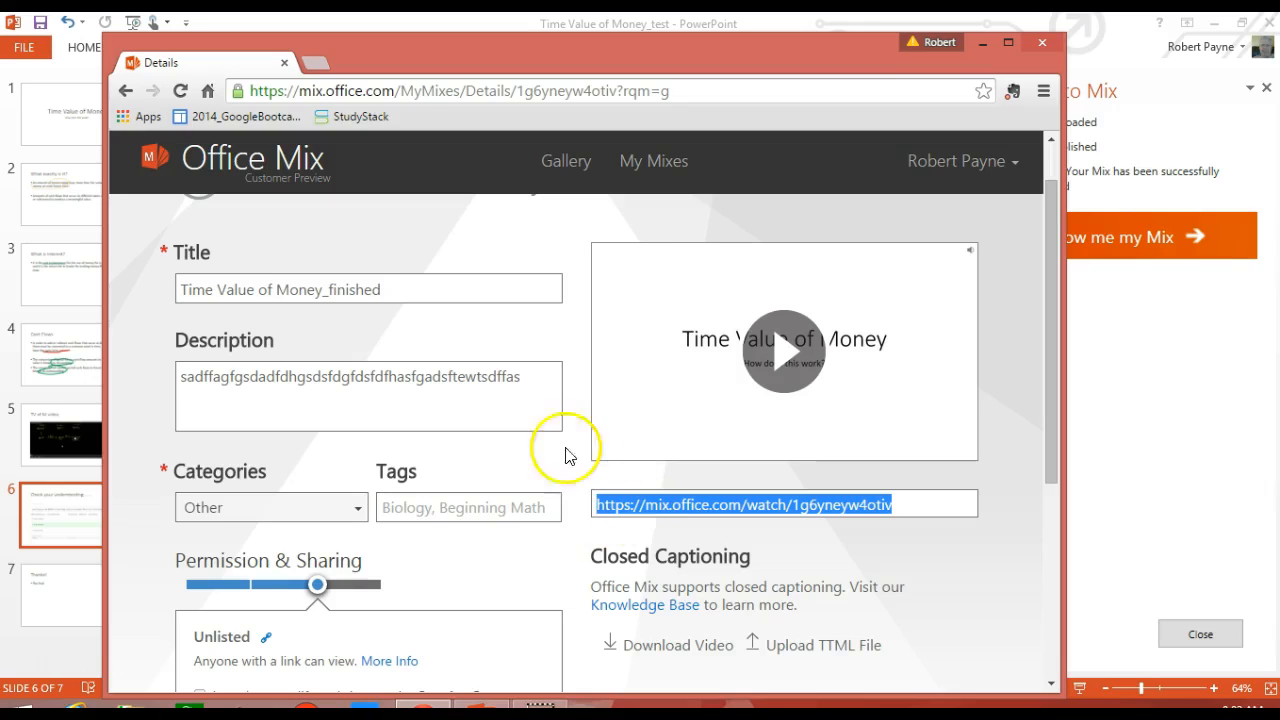
{"action": "mouse_move", "coordinate": [556, 464]}
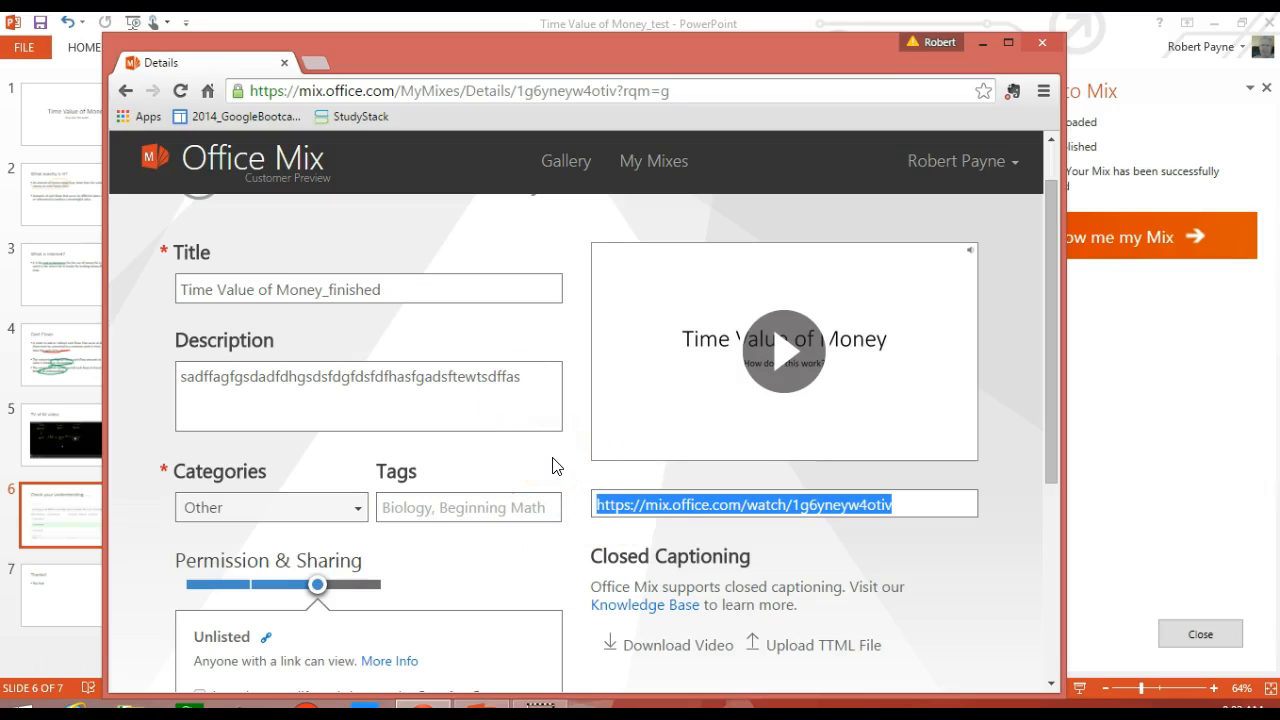